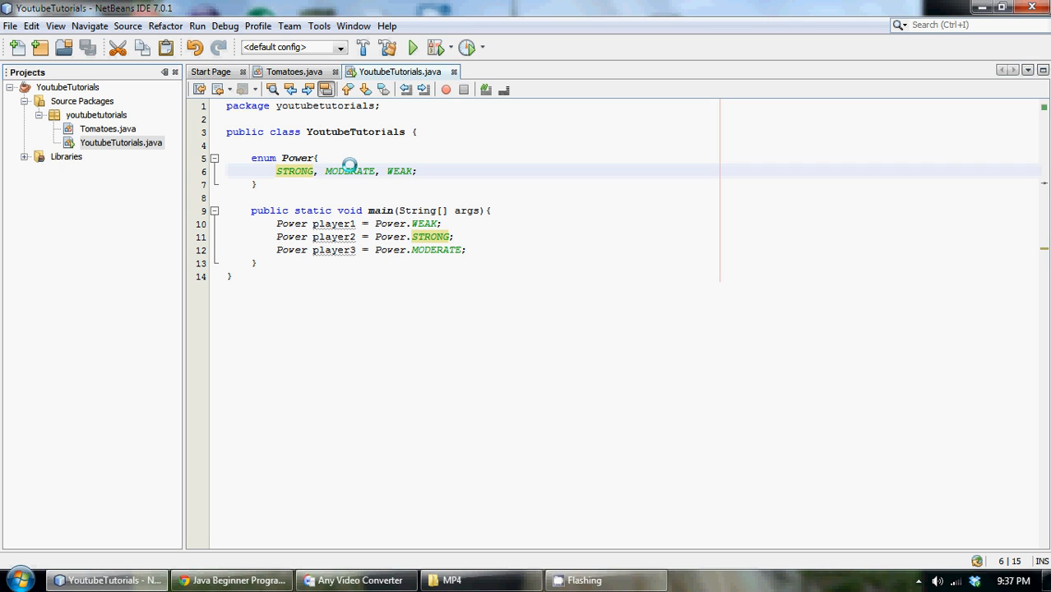
{"action": "mouse_move", "coordinate": [283, 183]}
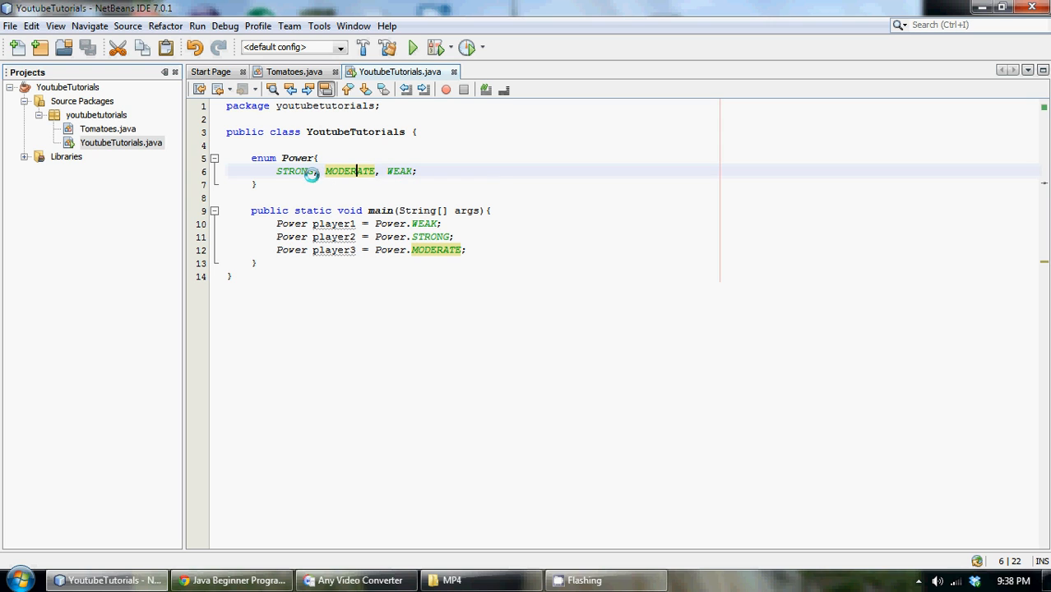
Step: Declare the field int strength; on a new line beneath the Power constants
{"action": "type", "text": "()"}
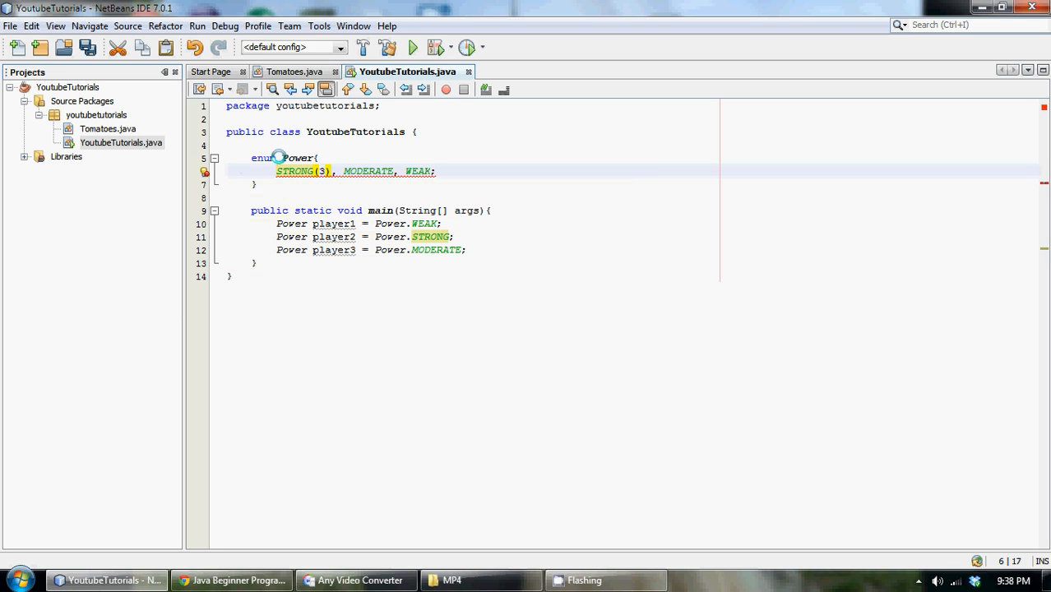
{"action": "mouse_move", "coordinate": [421, 163]}
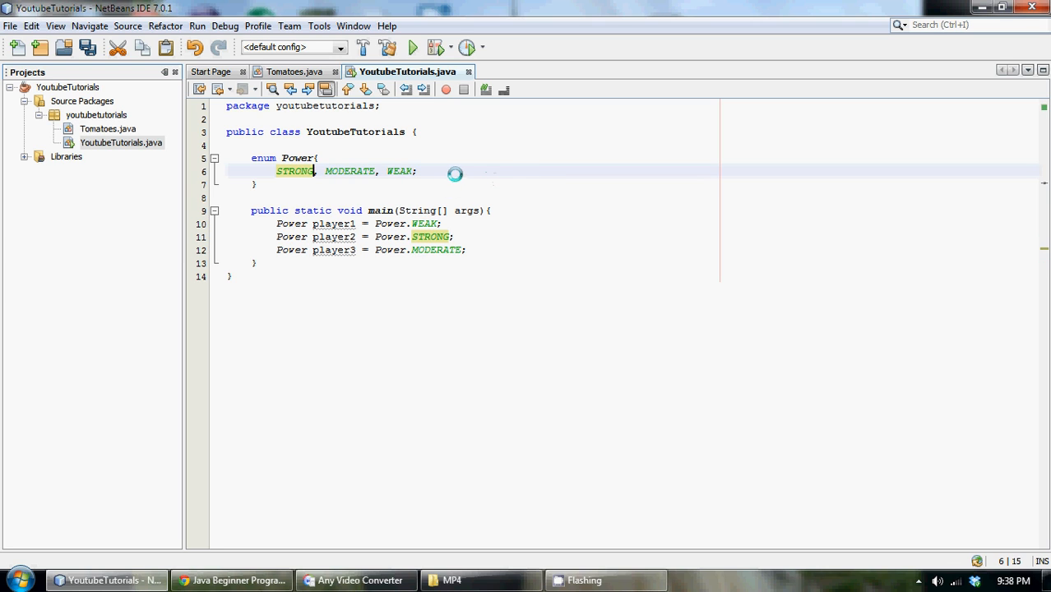
{"action": "key", "text": "Enter"}
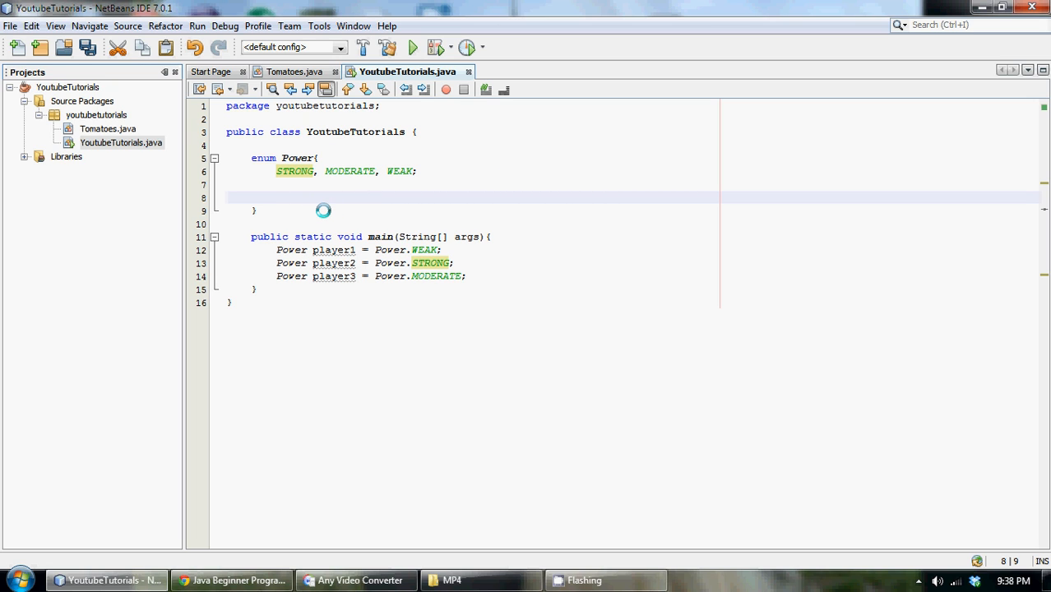
{"action": "type", "text": "i"}
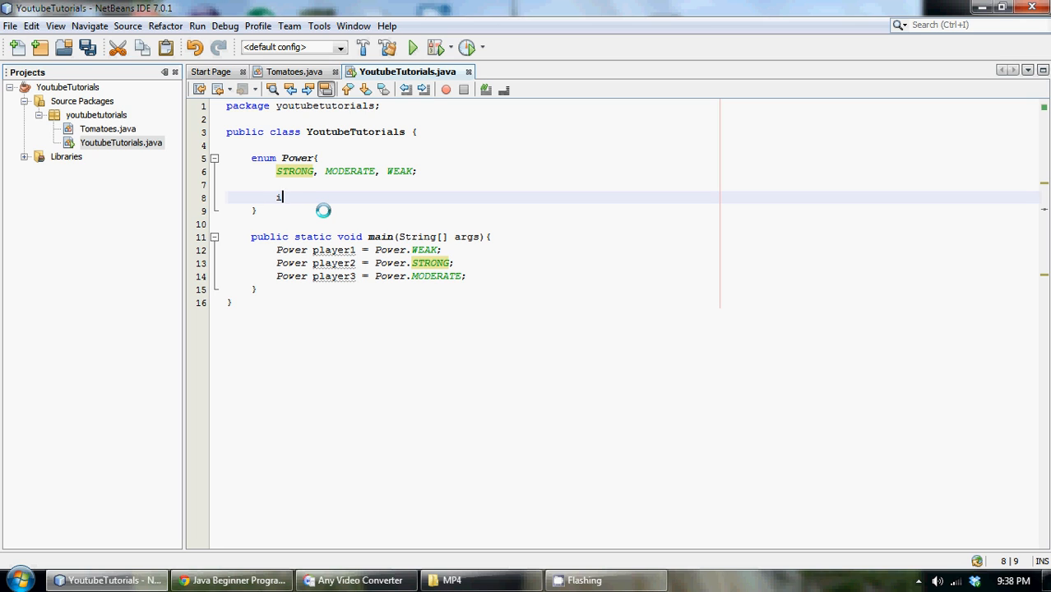
{"action": "type", "text": "nt stre"}
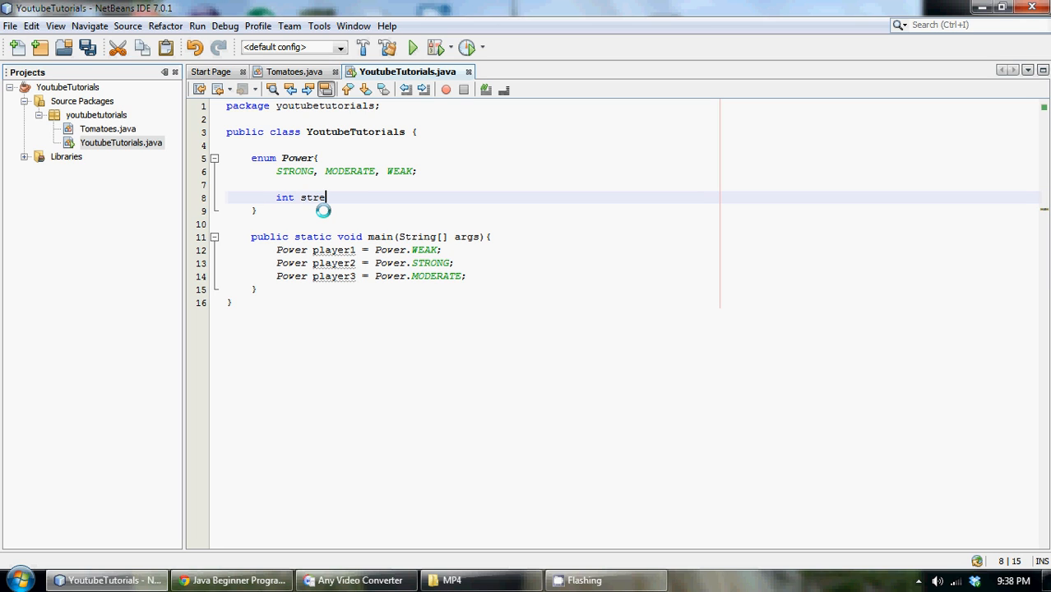
{"action": "type", "text": "ngth;"}
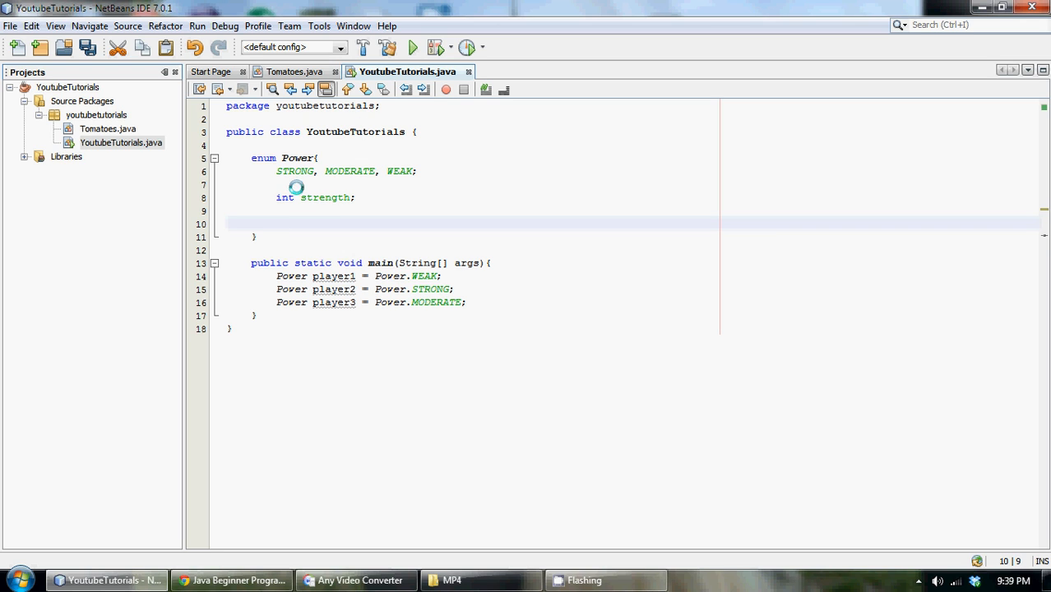
{"action": "left_click", "coordinate": [329, 172]}
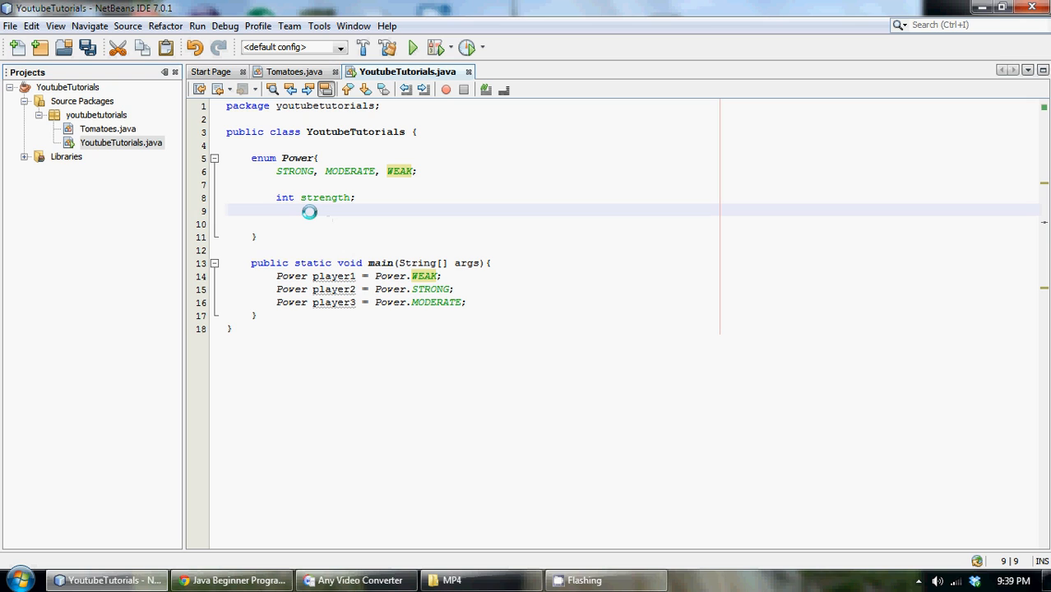
Step: Write private Power(int i) and open its empty body with braces
{"action": "type", "text": "private"}
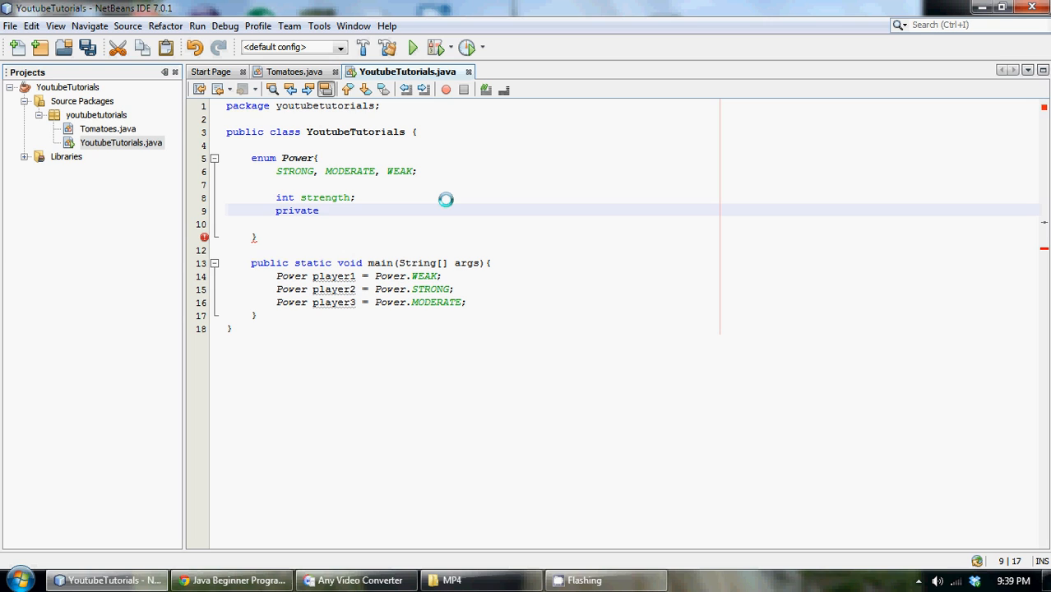
{"action": "type", "text": "Power"}
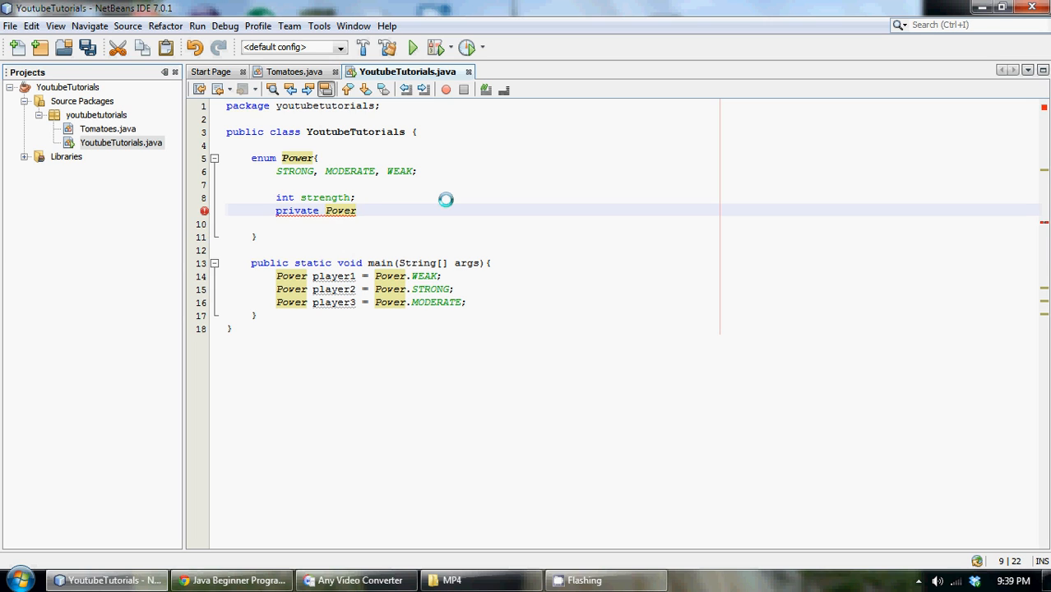
{"action": "type", "text": "()"}
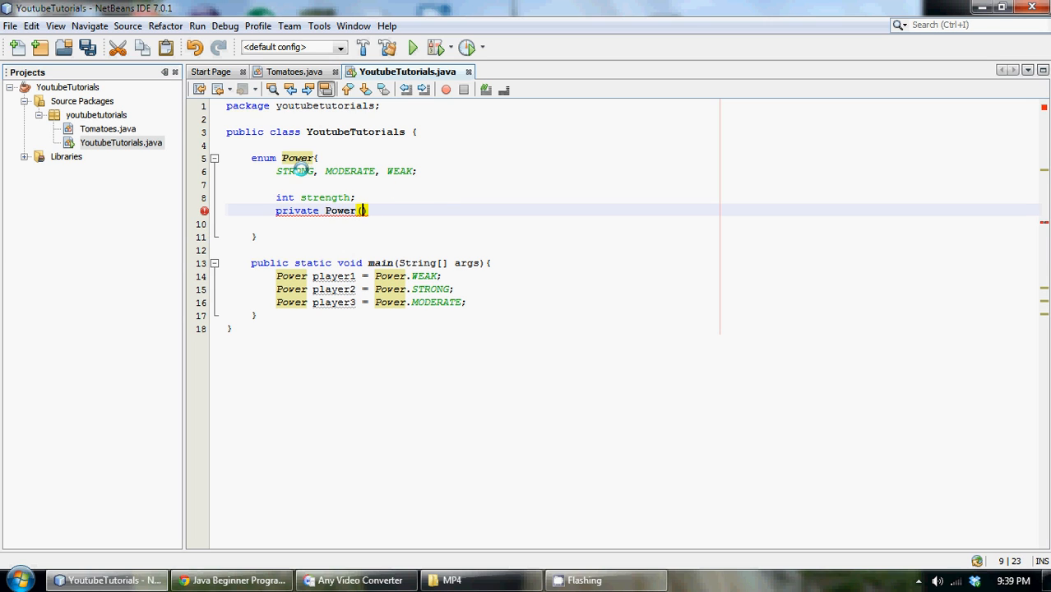
{"action": "mouse_move", "coordinate": [311, 194]}
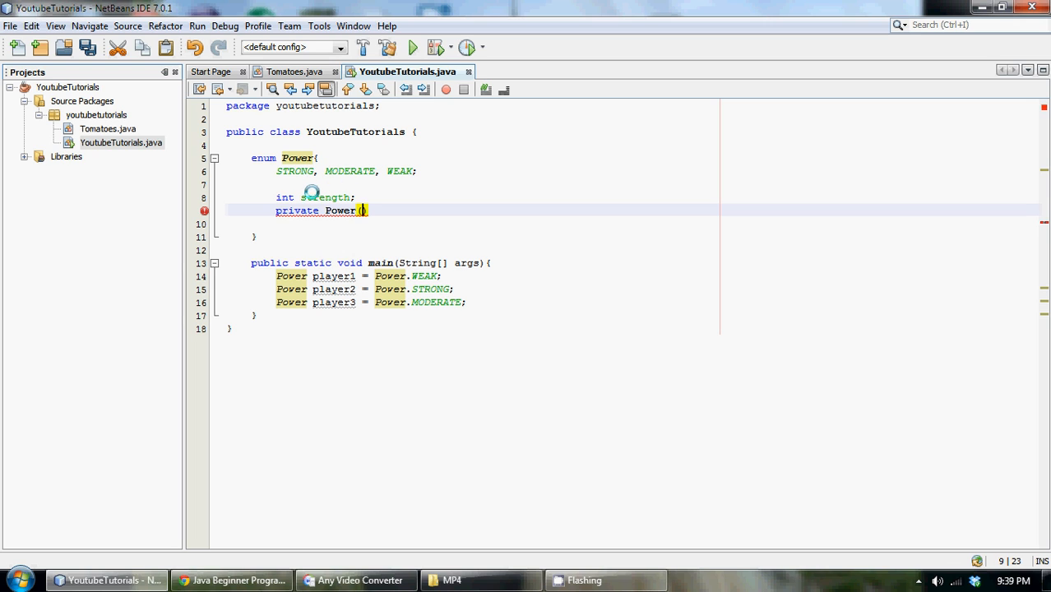
{"action": "type", "text": "int"}
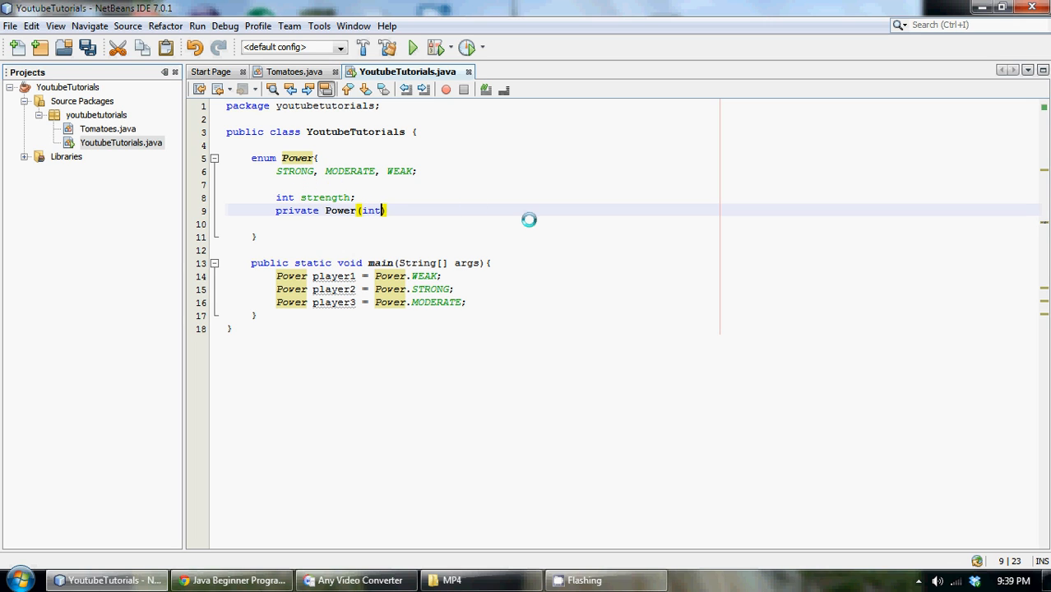
{"action": "type", "text": "i"}
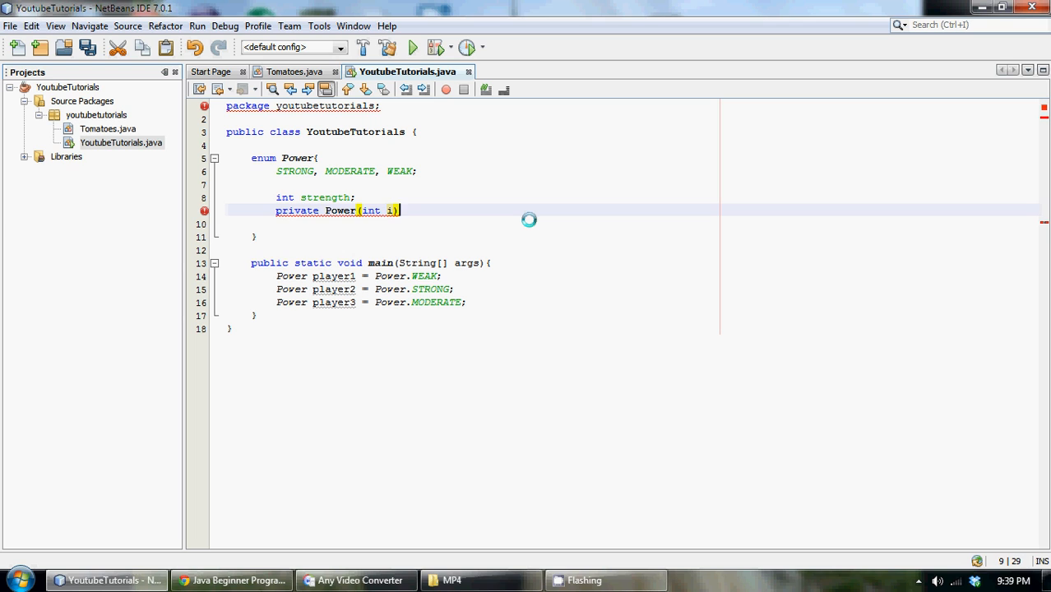
{"action": "key", "text": "Return"}
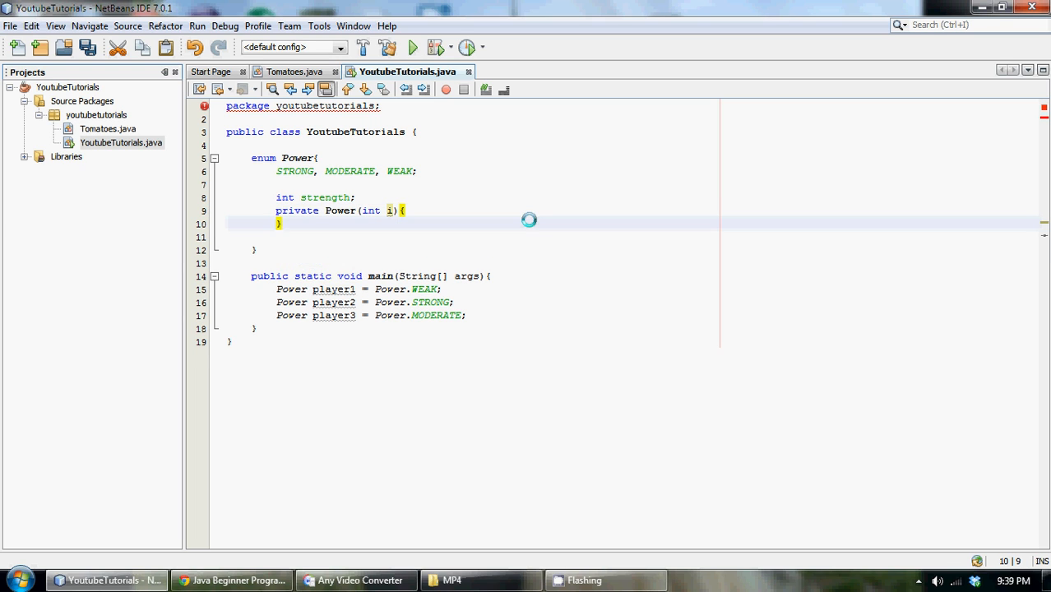
{"action": "key", "text": "enter"}
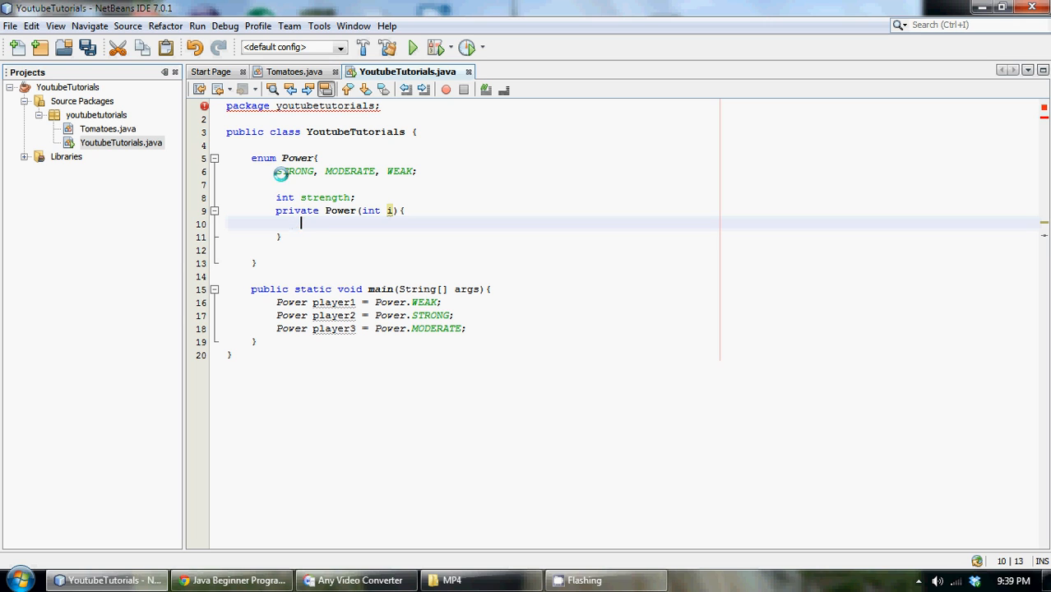
Step: Assign strength = i inside the constructor body
{"action": "double_click", "coordinate": [326, 197]}
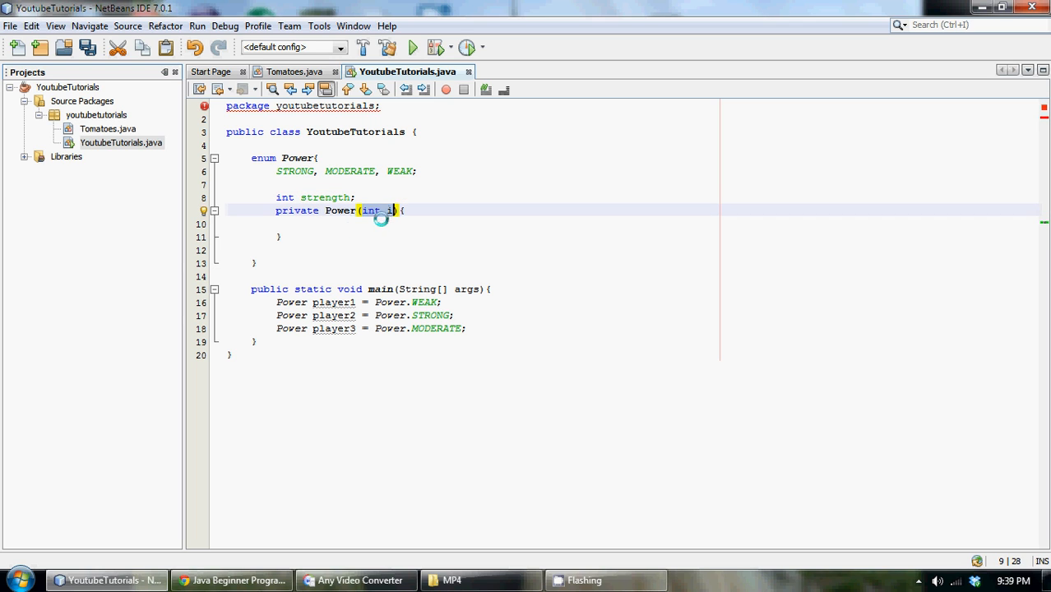
{"action": "type", "text": "stengt"}
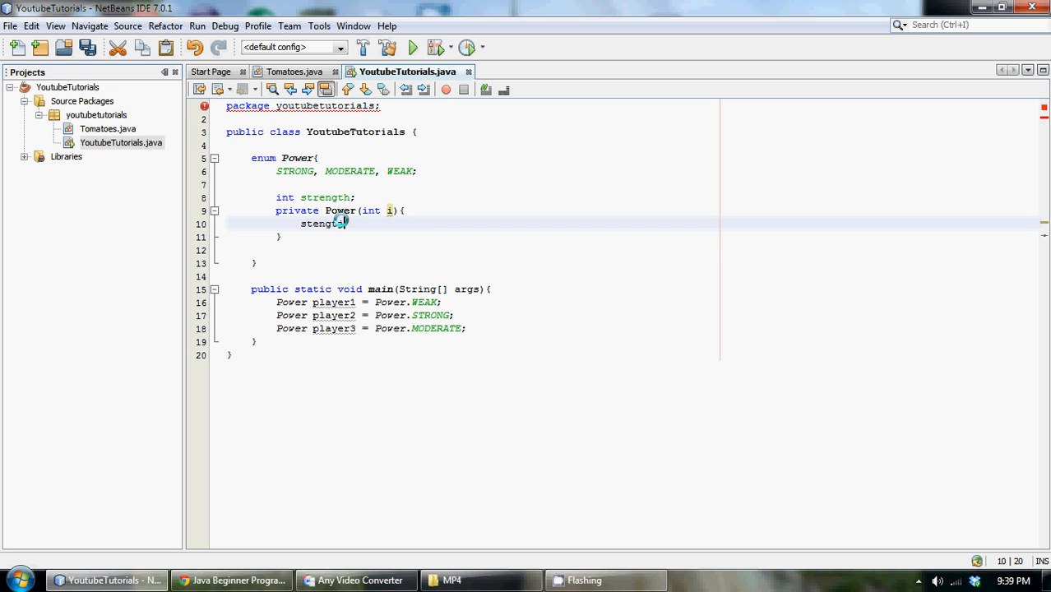
{"action": "type", "text": "h"}
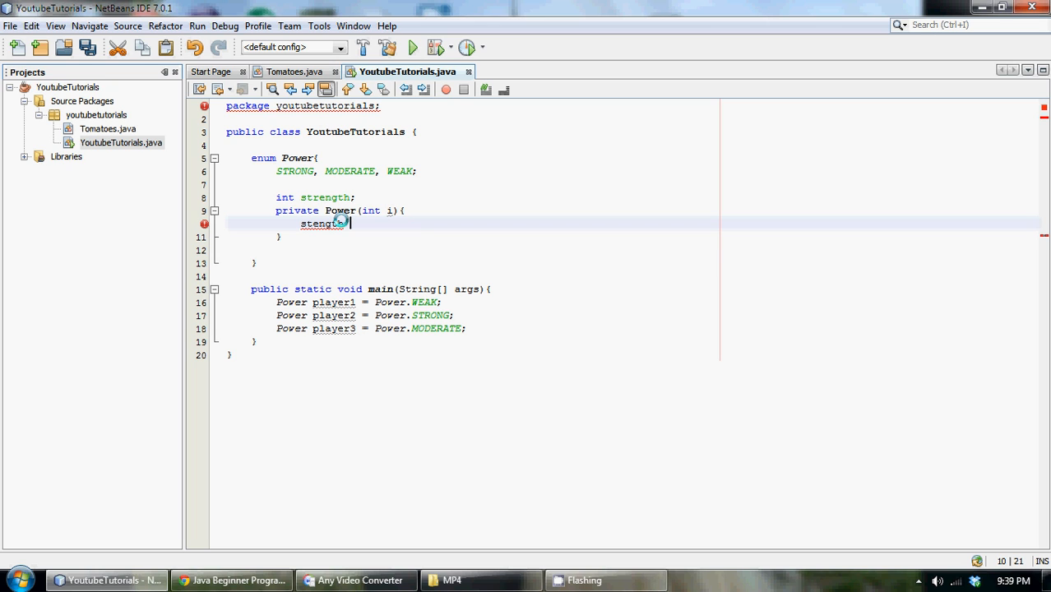
{"action": "type", "text": "= i;"}
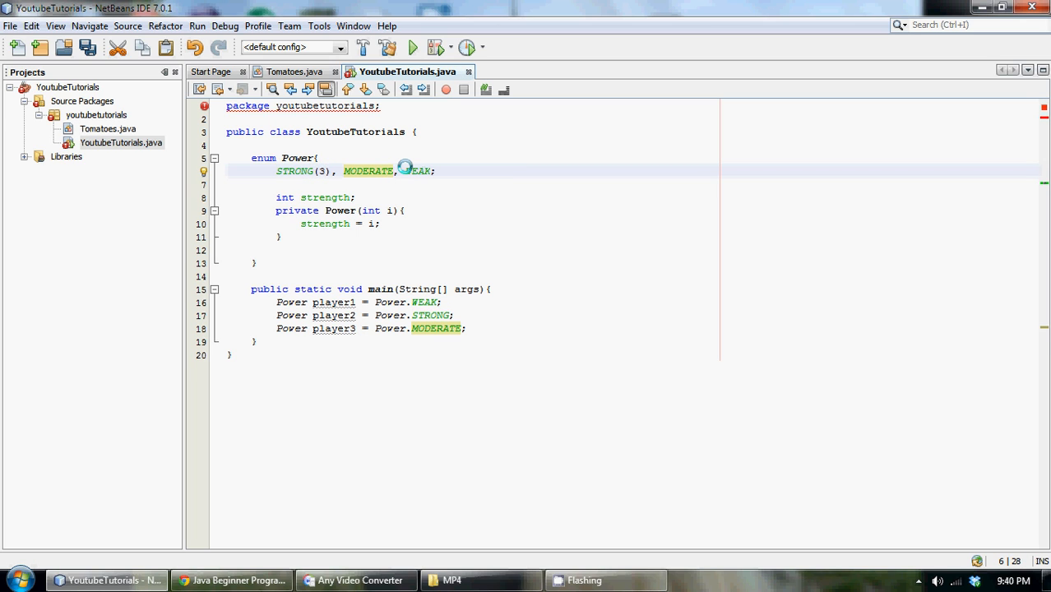
Step: Pass (2) to MODERATE and (1) to WEAK, then move below the constructor
{"action": "type", "text": "(2)"}
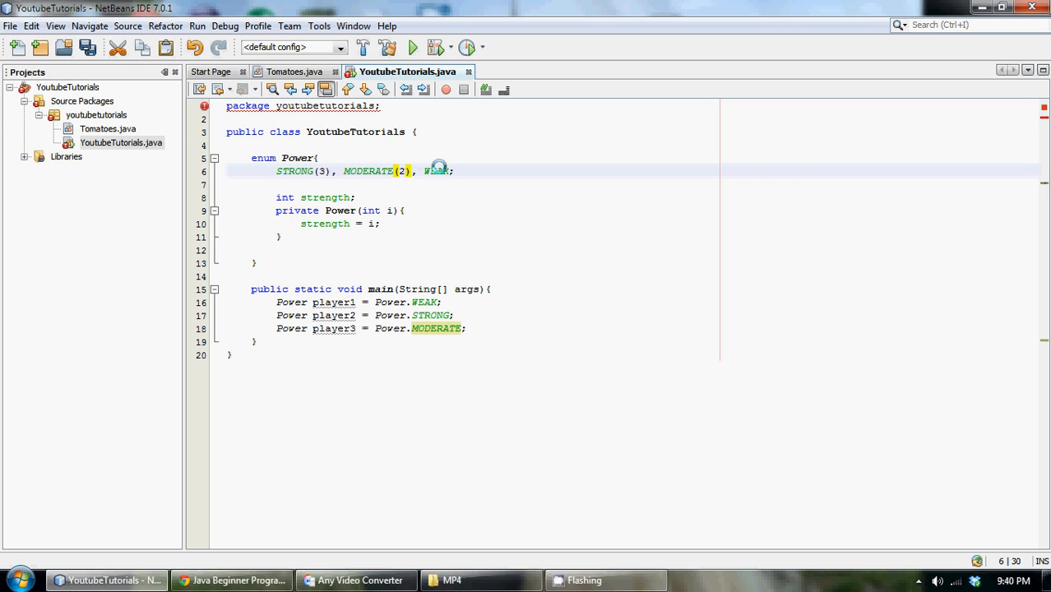
{"action": "type", "text": "(1)"}
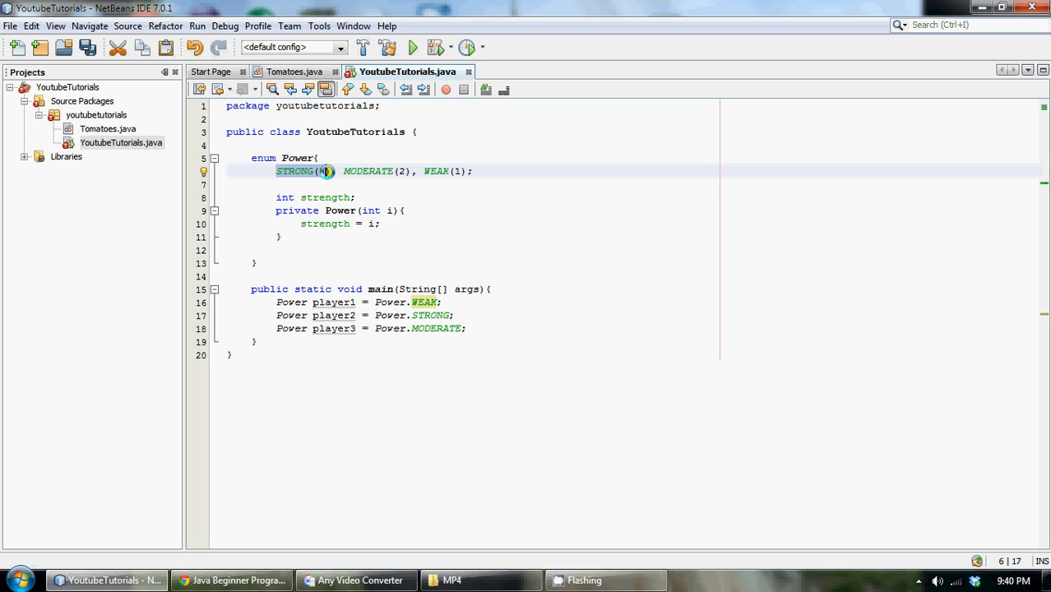
{"action": "left_click", "coordinate": [386, 211]}
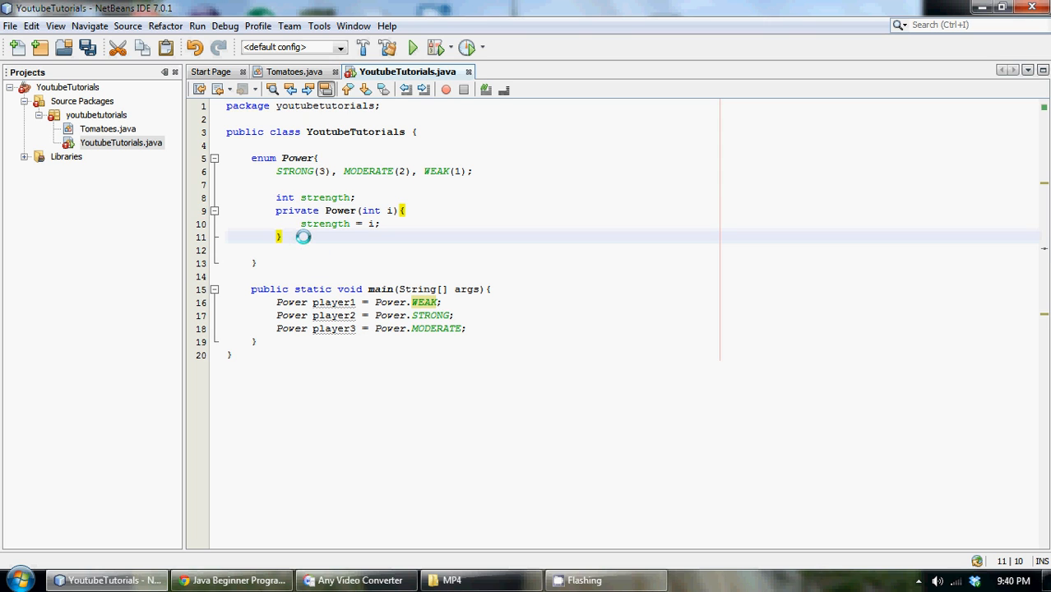
{"action": "mouse_move", "coordinate": [298, 155]}
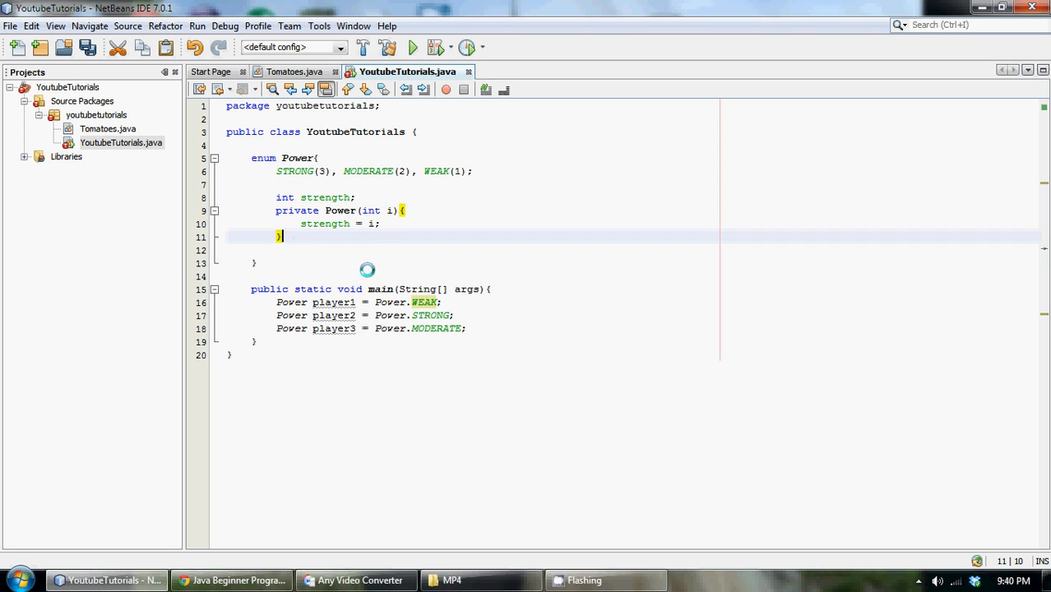
{"action": "mouse_move", "coordinate": [388, 283]}
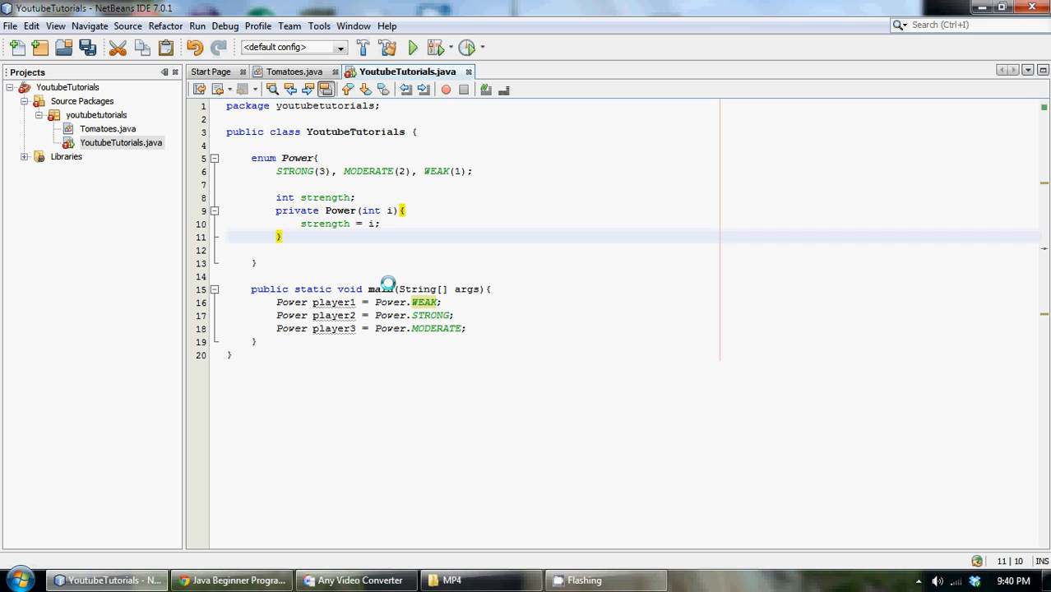
{"action": "left_click", "coordinate": [283, 237]}
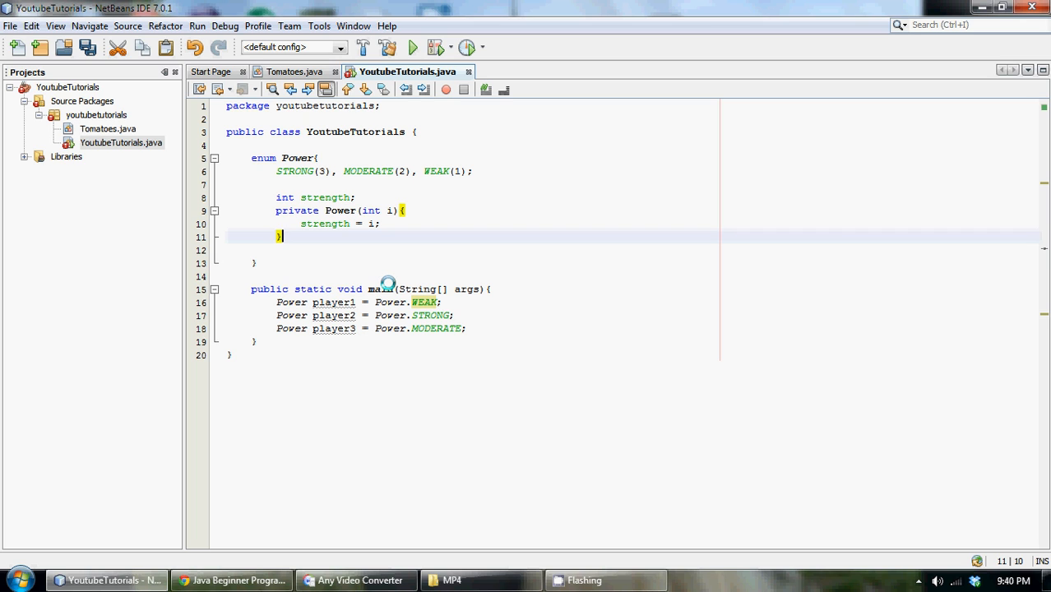
Step: Start a public int getPower() method with braces below the constructor
{"action": "key", "text": "enter"}
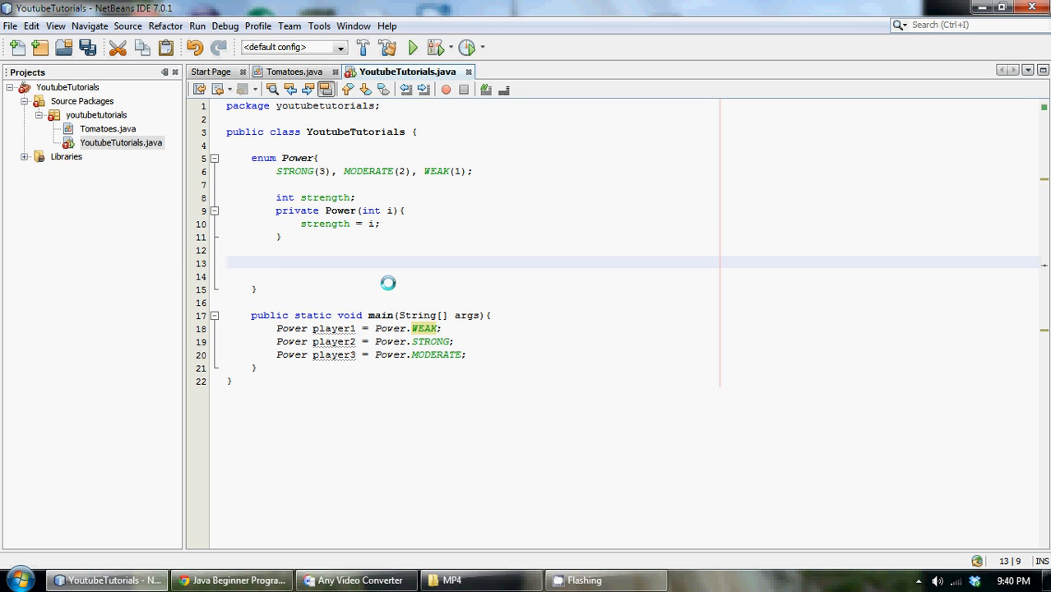
{"action": "left_click", "coordinate": [276, 261]}
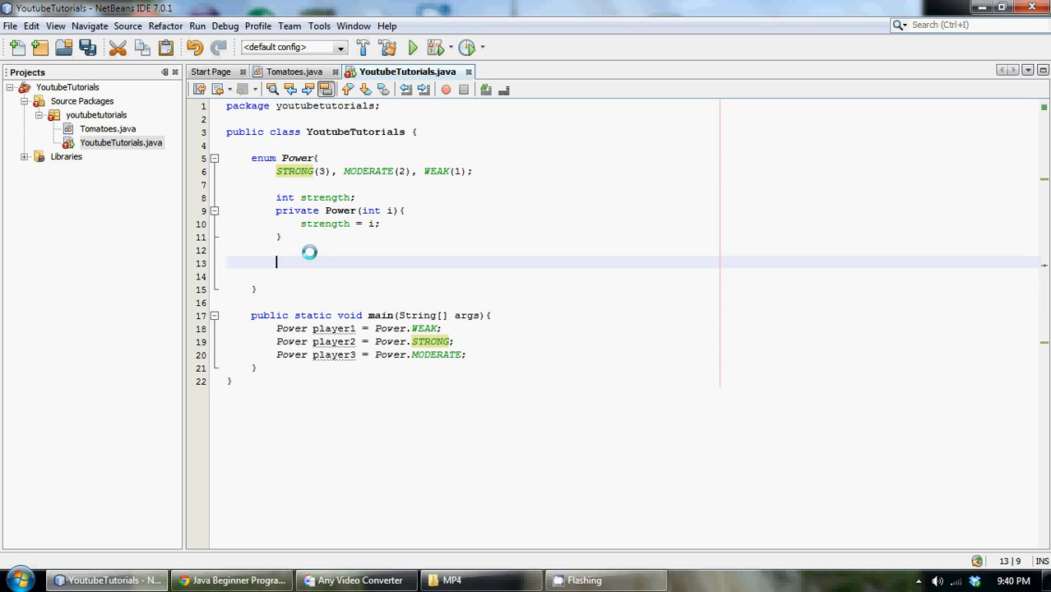
{"action": "type", "text": "public"}
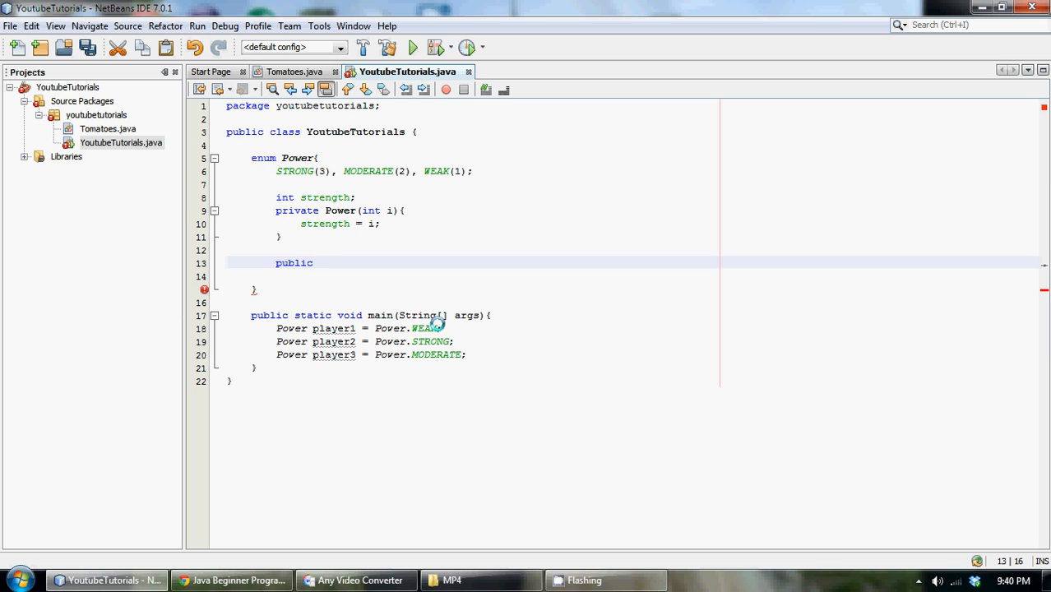
{"action": "type", "text": "in"}
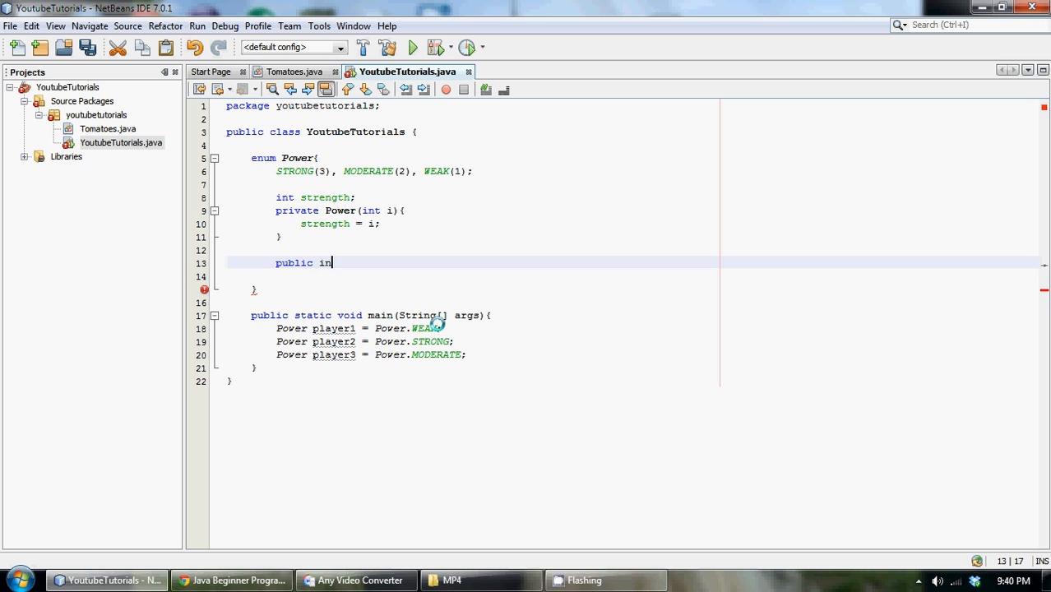
{"action": "type", "text": "t"}
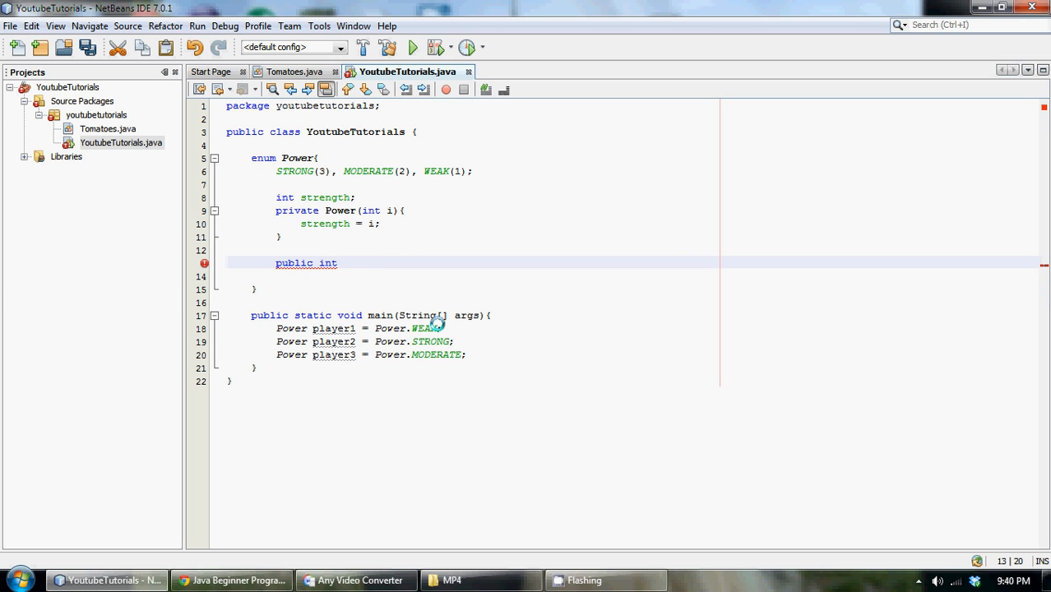
{"action": "type", "text": "getPower"}
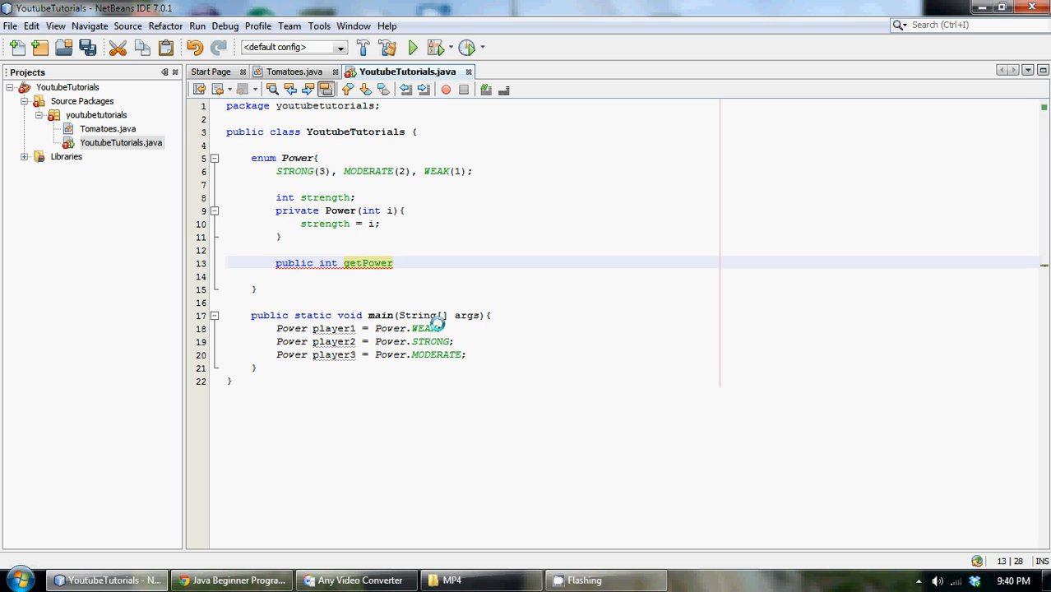
{"action": "type", "text": "(){}"}
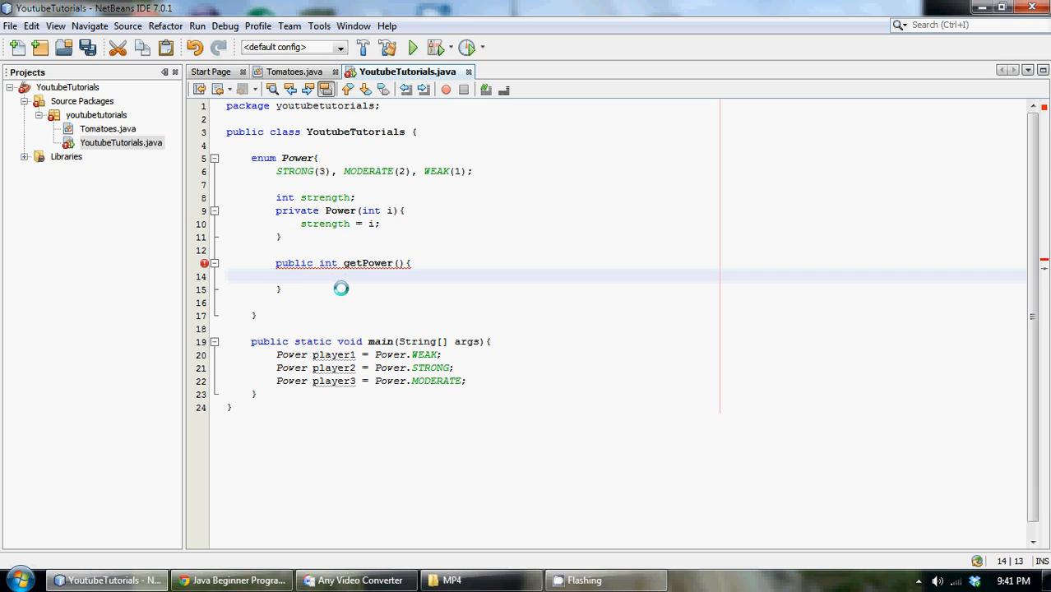
Step: Make getPower return strength and save the file
{"action": "type", "text": "return"}
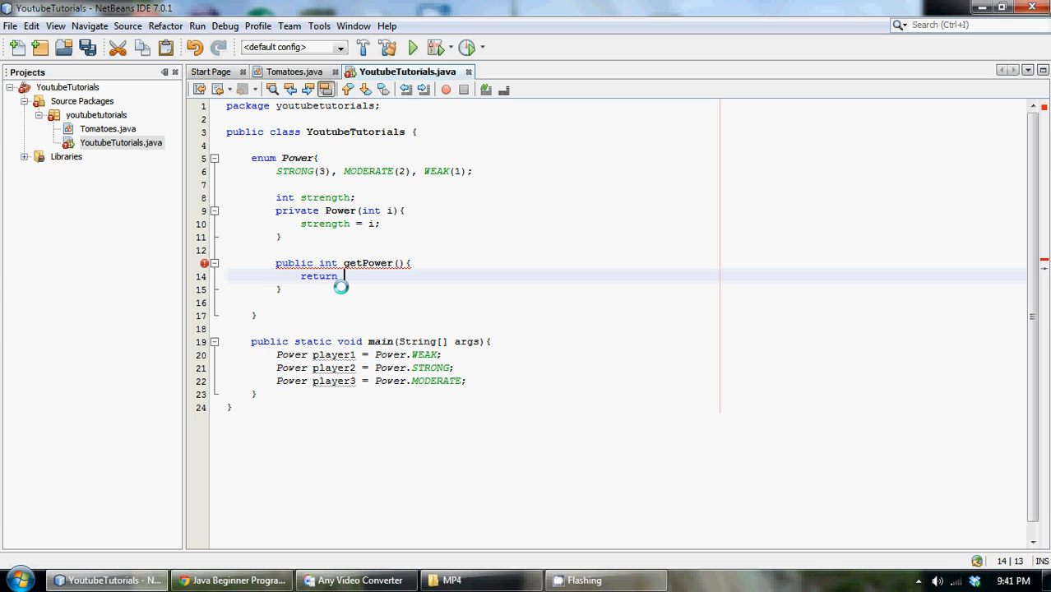
{"action": "type", "text": "strength;"}
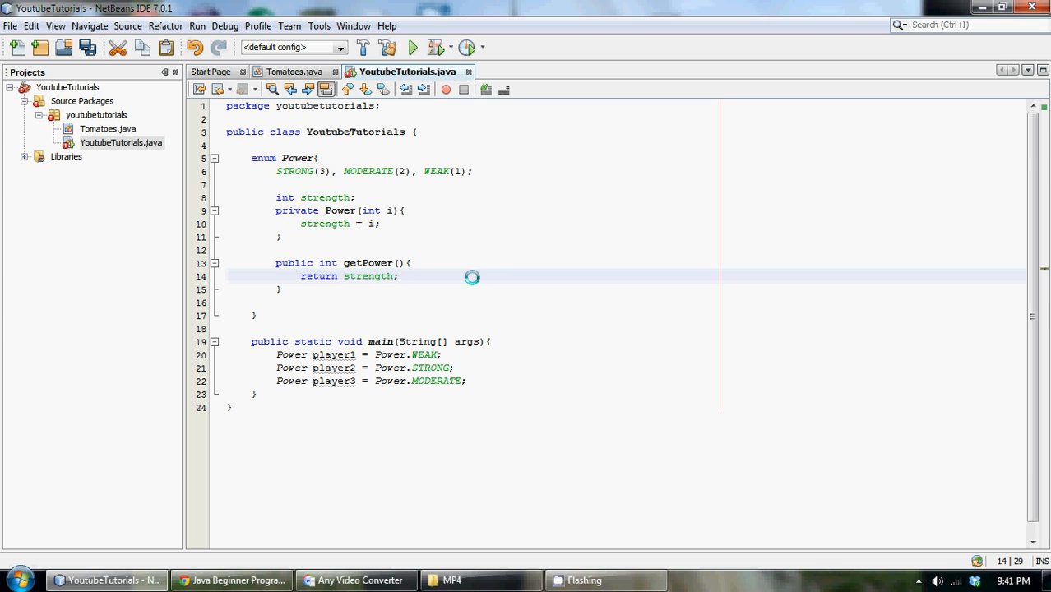
{"action": "key", "text": "ctrl+s"}
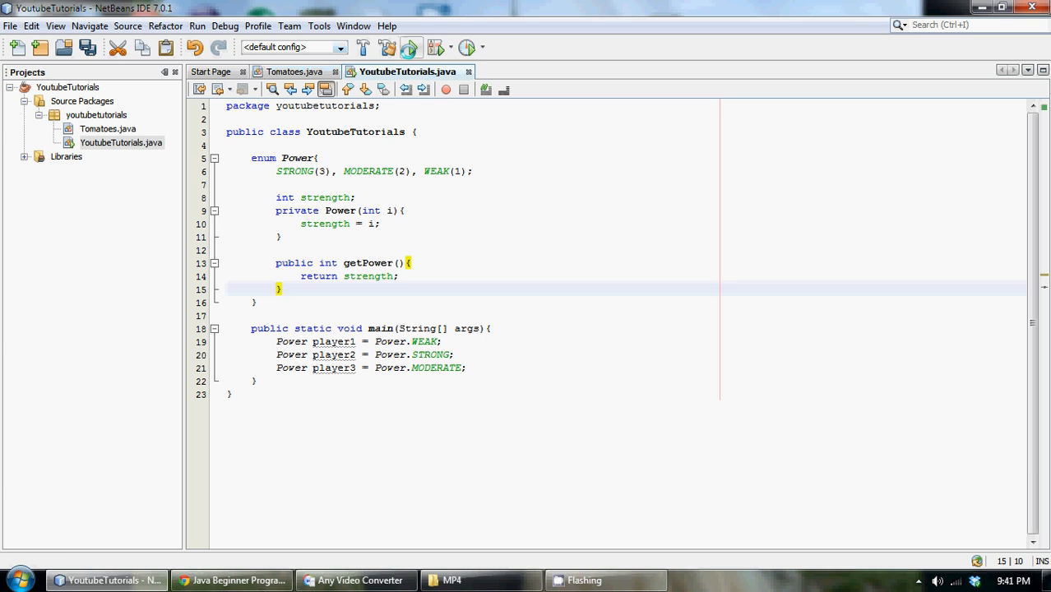
Step: Run the project to confirm a successful build, then move to the end of the player3 line
{"action": "left_click", "coordinate": [412, 46]}
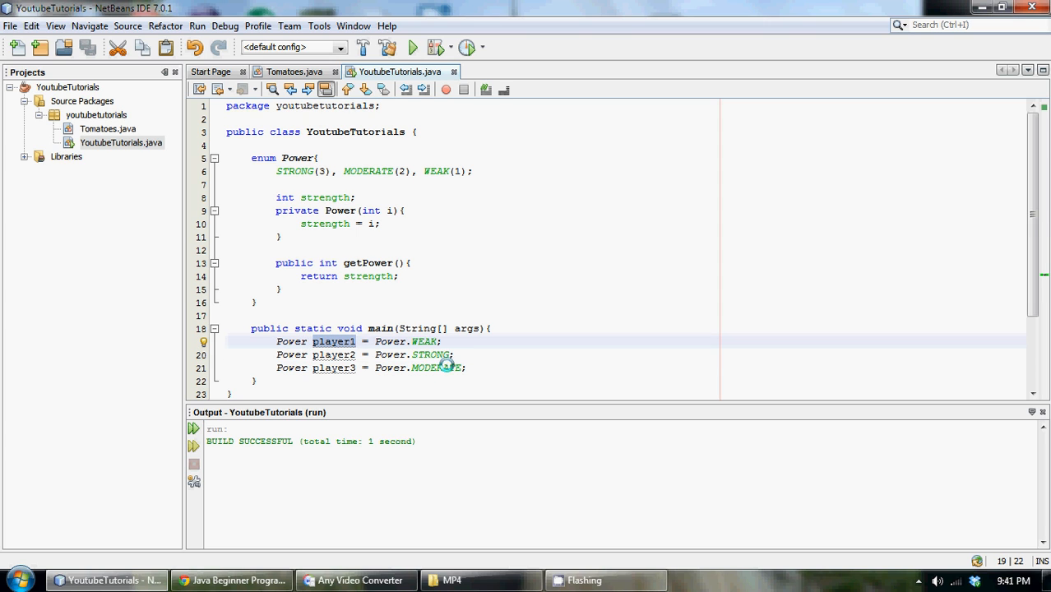
{"action": "left_click", "coordinate": [466, 369]}
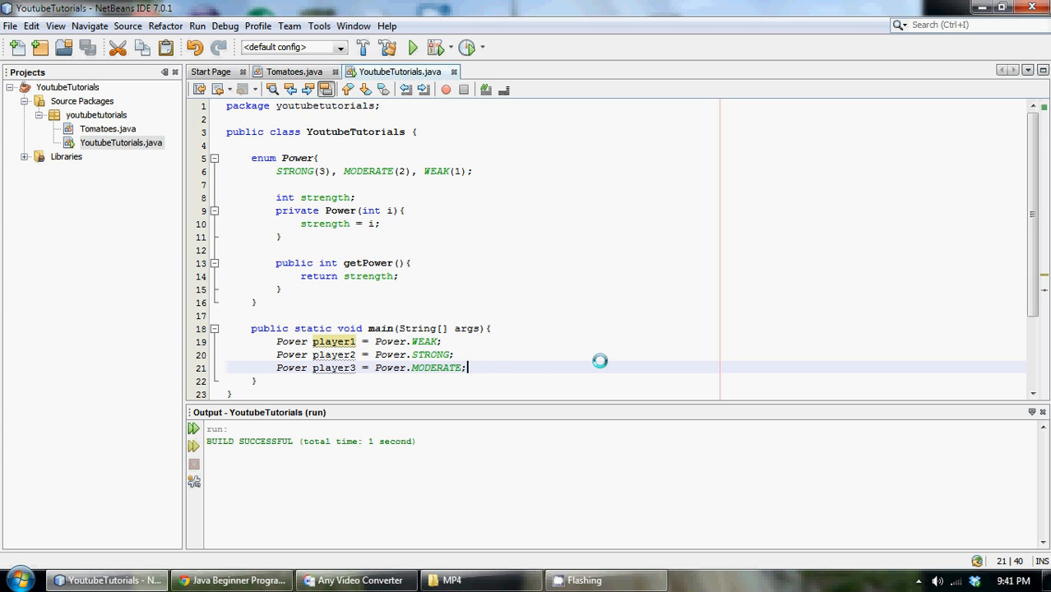
Step: Add a println in main with "The strength of the player" text beside player1.getPower()
{"action": "key", "text": "enter"}
{"action": "type", "text": "System.out.println();"}
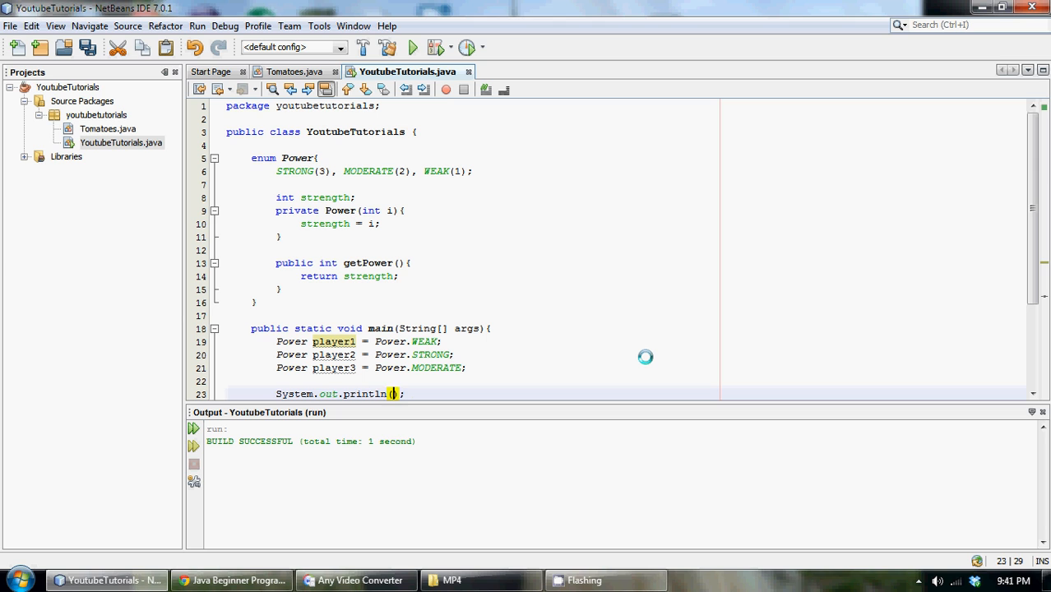
{"action": "type", "text": "player1"}
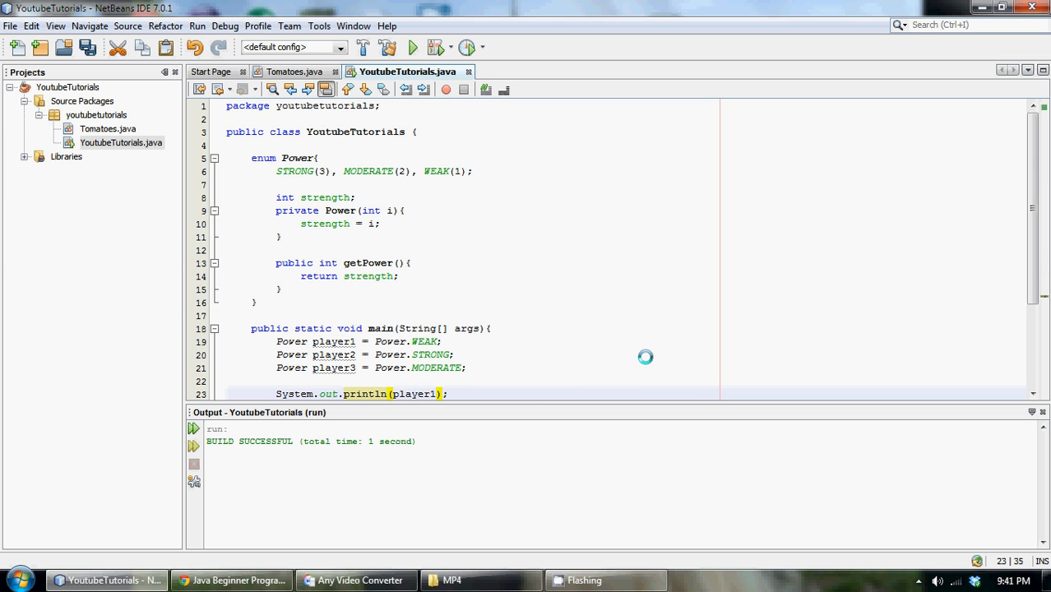
{"action": "type", "text": ".getPower("}
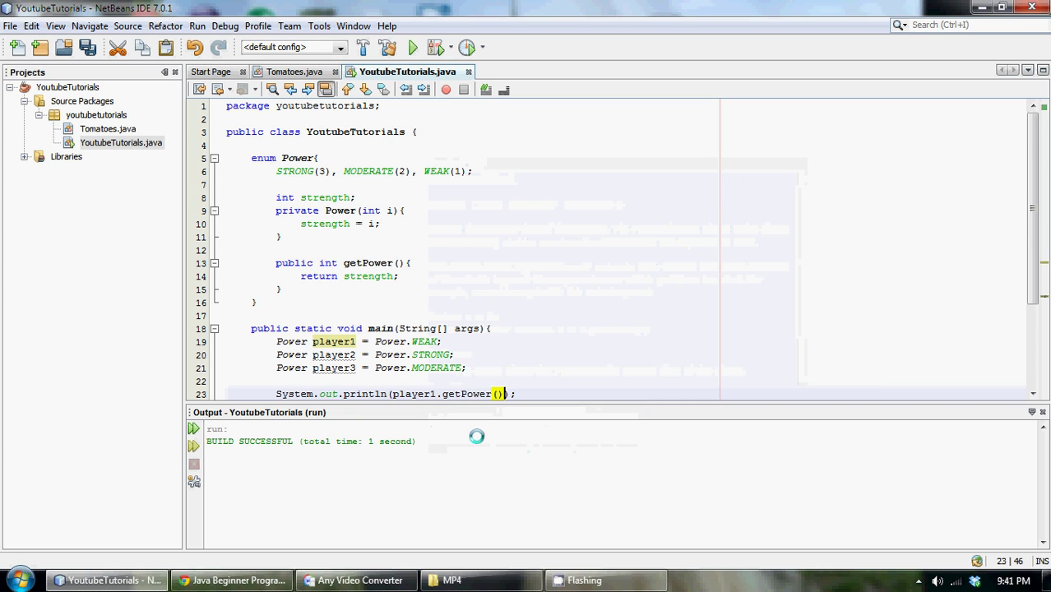
{"action": "scroll", "scroll_direction": "down", "scroll_amount": 3}
{"action": "type", "text": "\""}
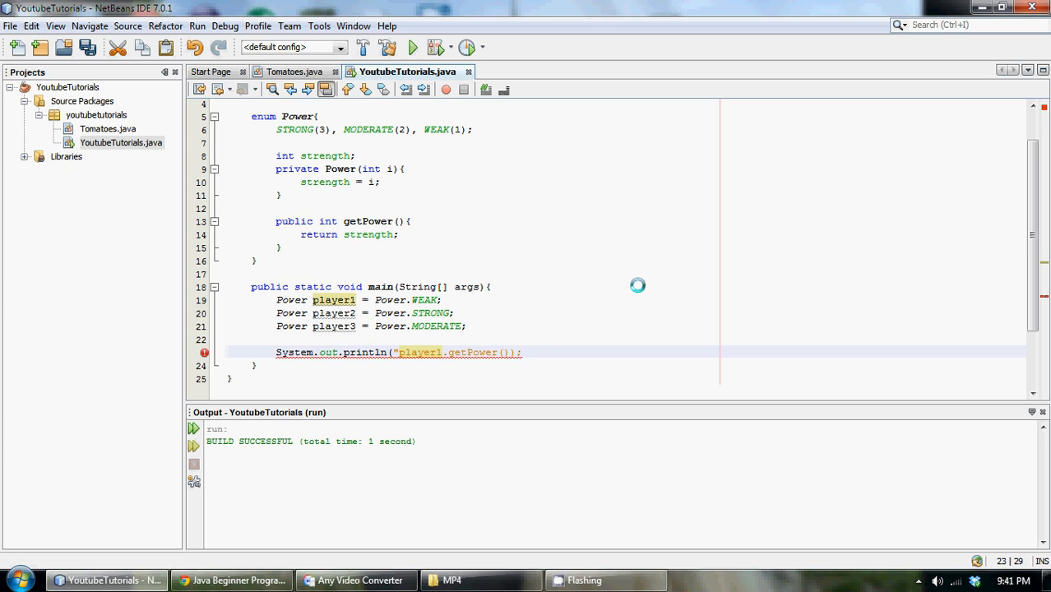
{"action": "type", "text": "The s"}
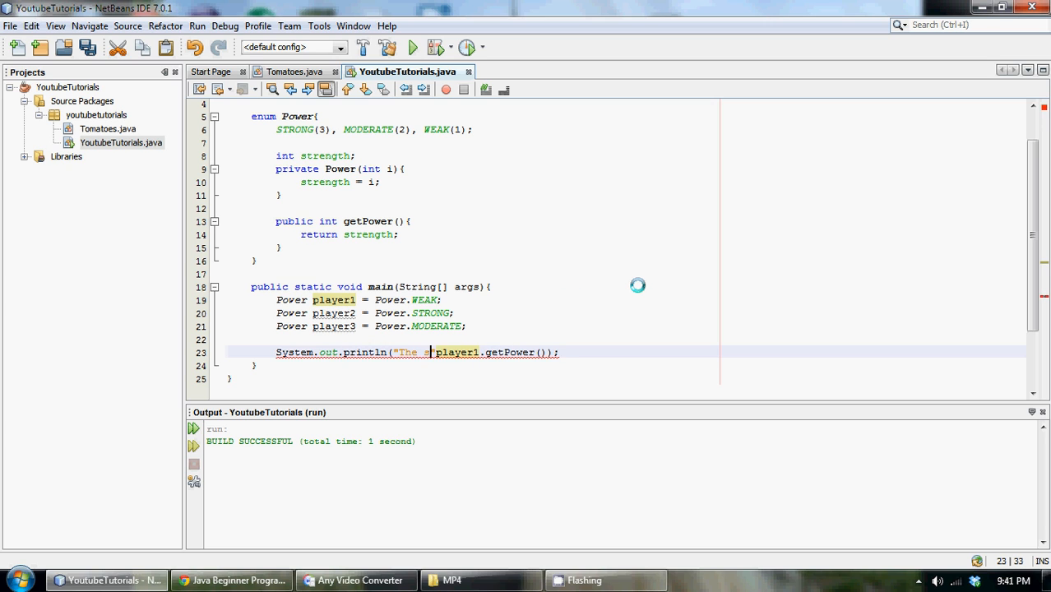
{"action": "type", "text": "trength"}
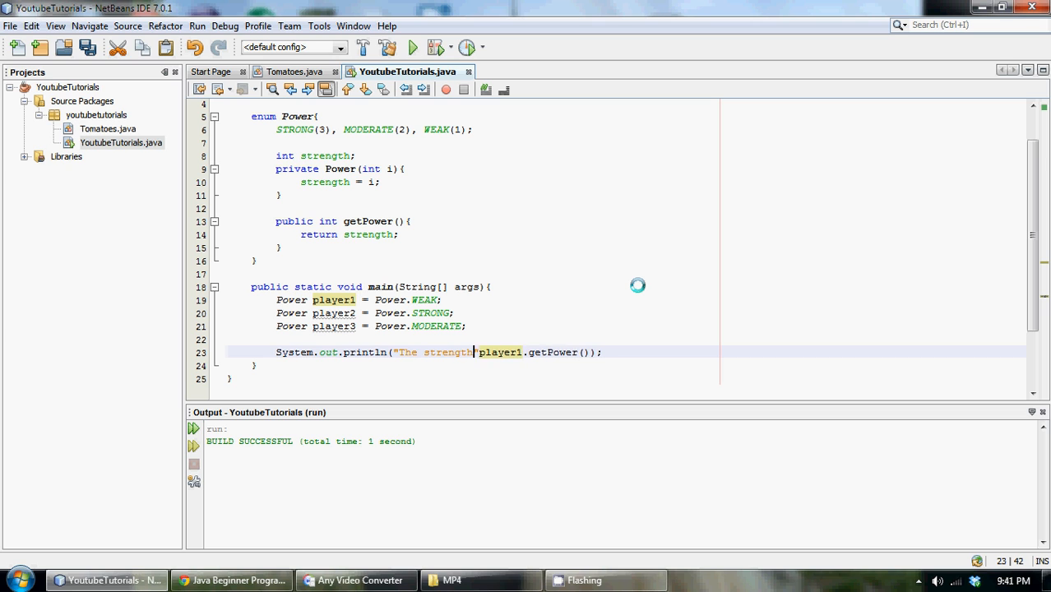
{"action": "type", "text": "of the player is:"}
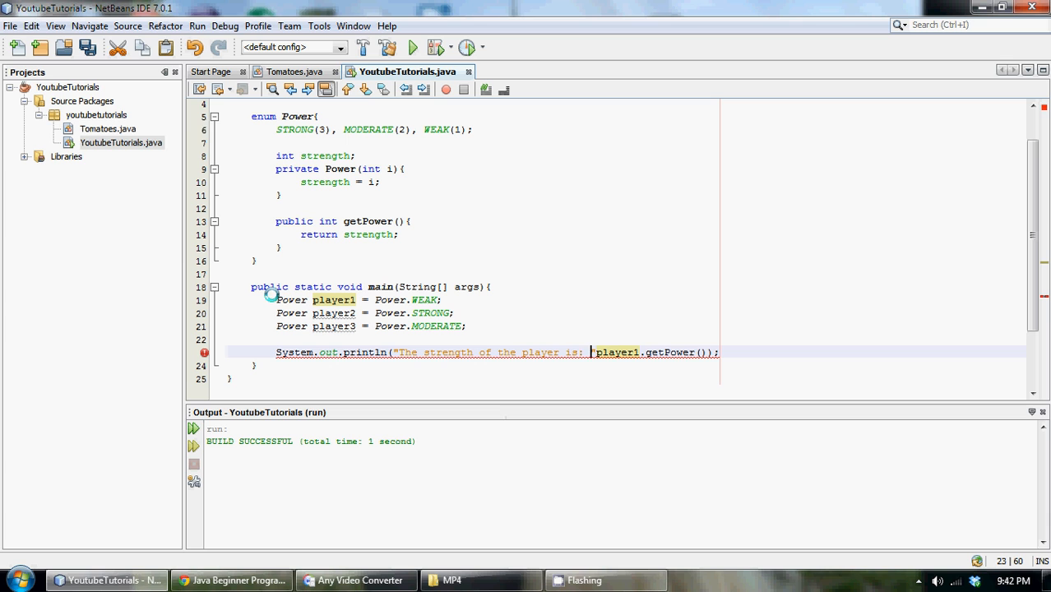
{"action": "left_click", "coordinate": [197, 26]}
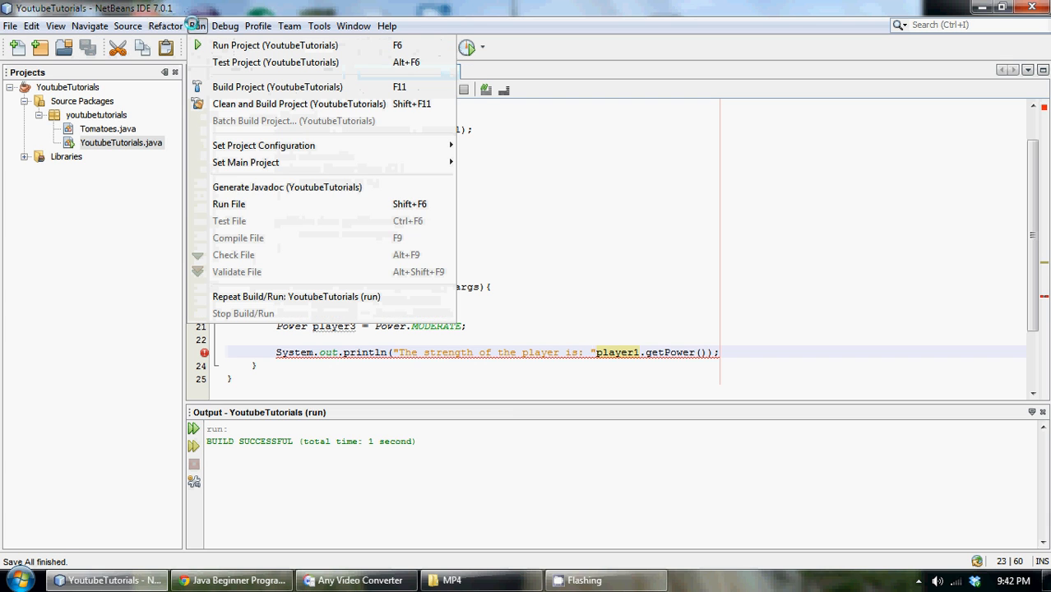
Step: Cancel the failed run, add the missing + before player1, and run the file to print strength 1
{"action": "left_click", "coordinate": [275, 46]}
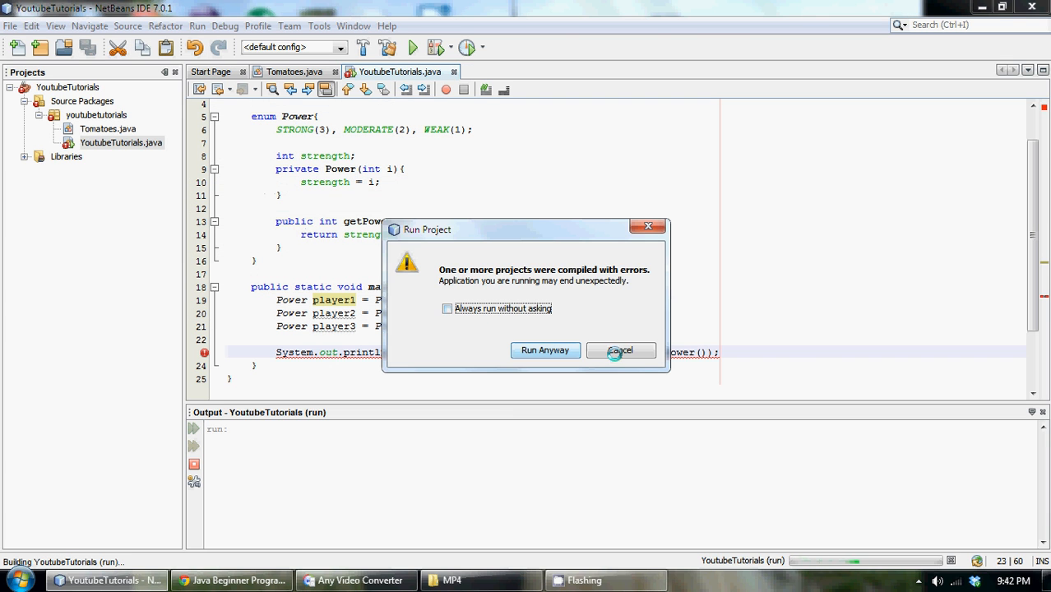
{"action": "left_click", "coordinate": [620, 350]}
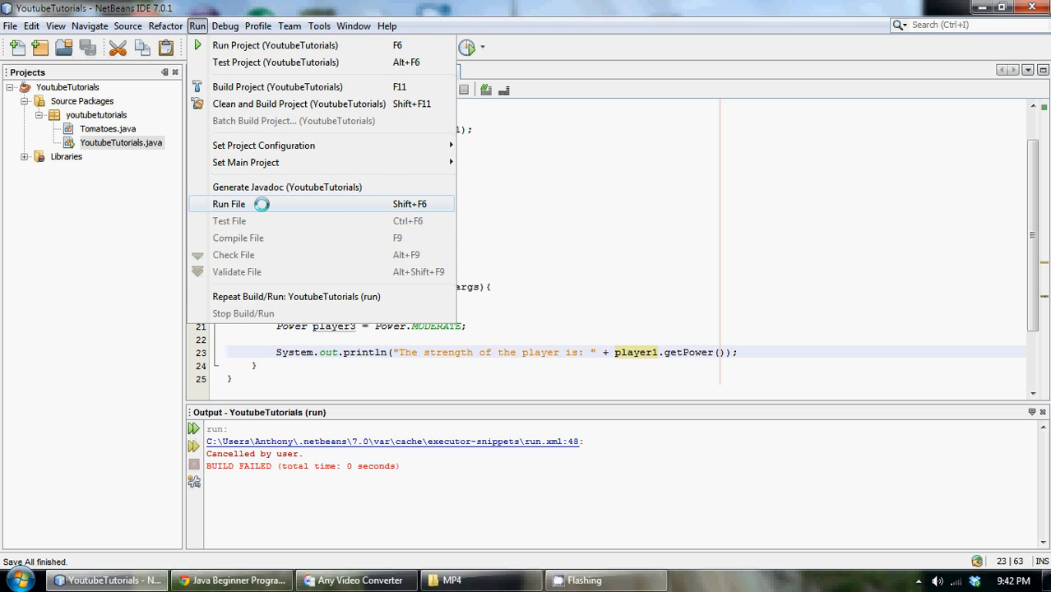
{"action": "left_click", "coordinate": [228, 205]}
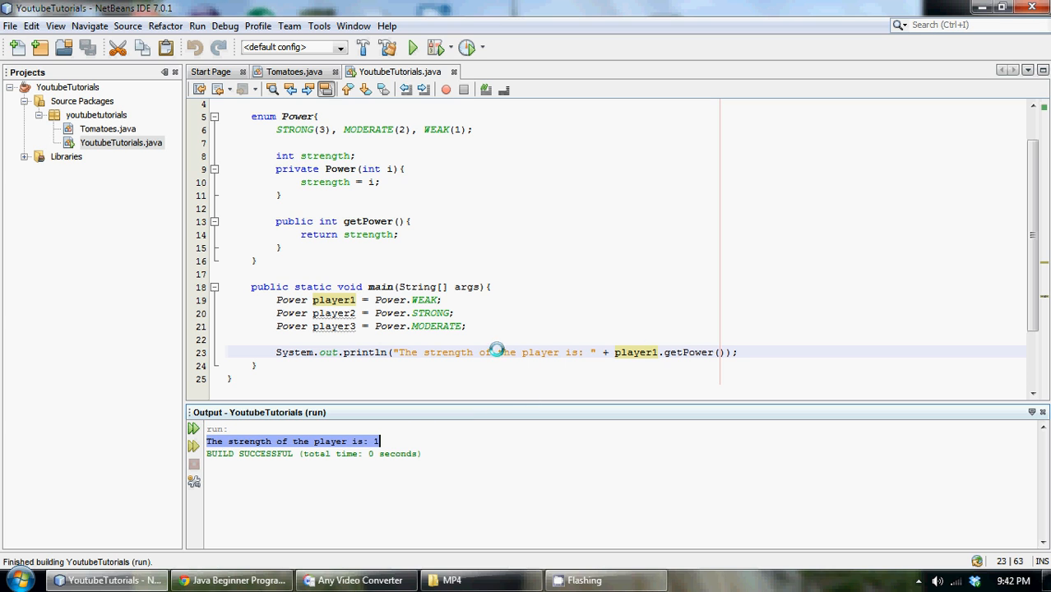
{"action": "mouse_move", "coordinate": [685, 338]}
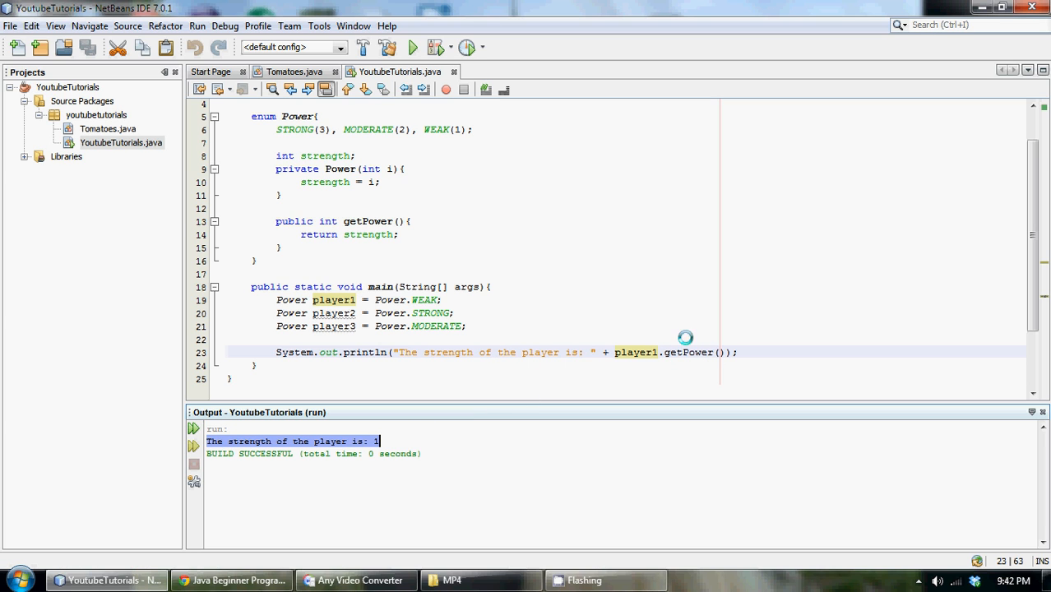
{"action": "mouse_move", "coordinate": [269, 225]}
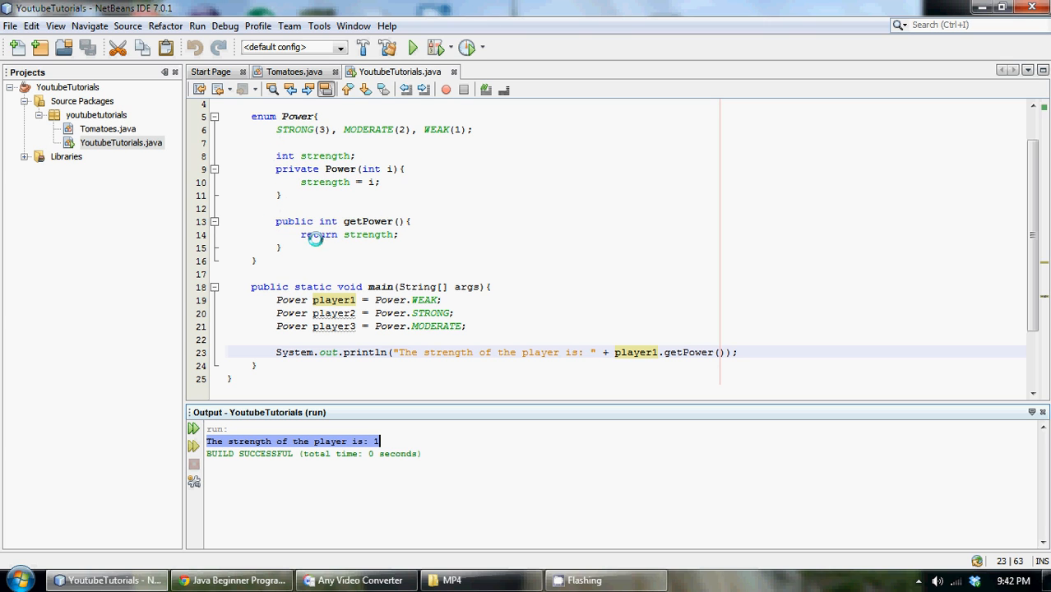
{"action": "mouse_move", "coordinate": [425, 128]}
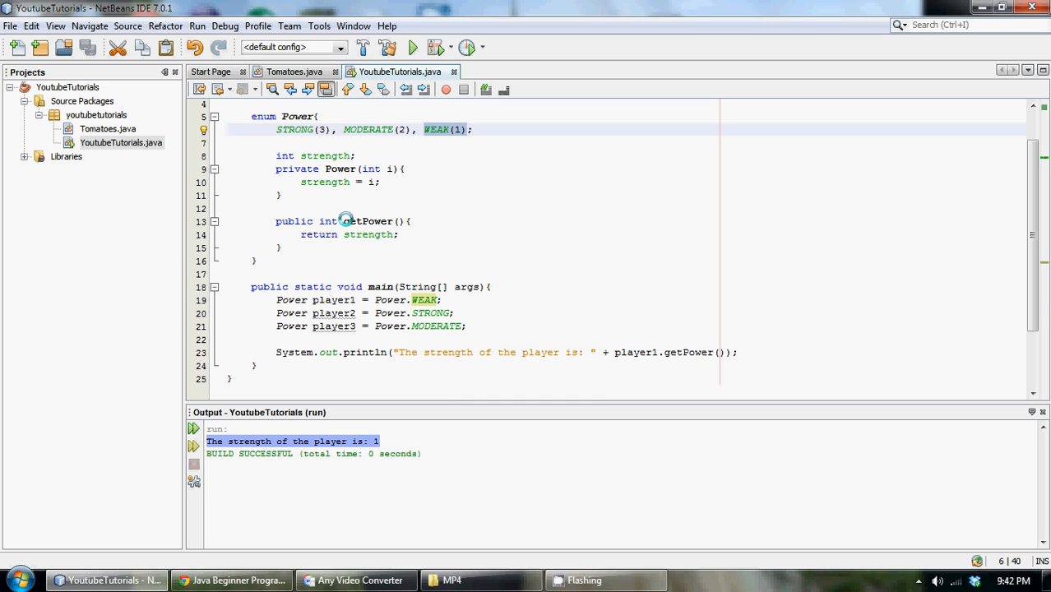
{"action": "mouse_move", "coordinate": [339, 234]}
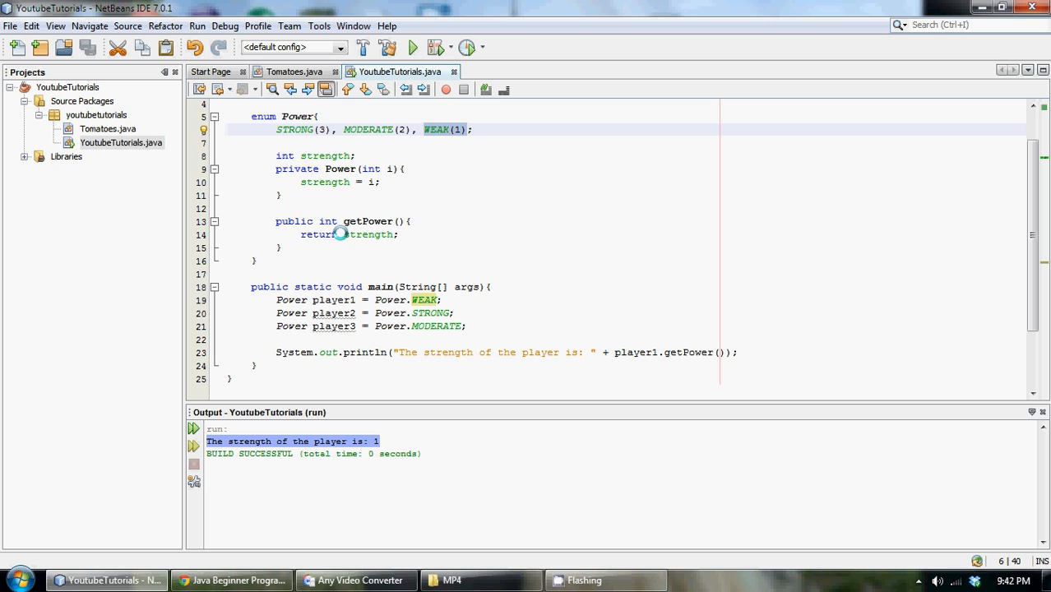